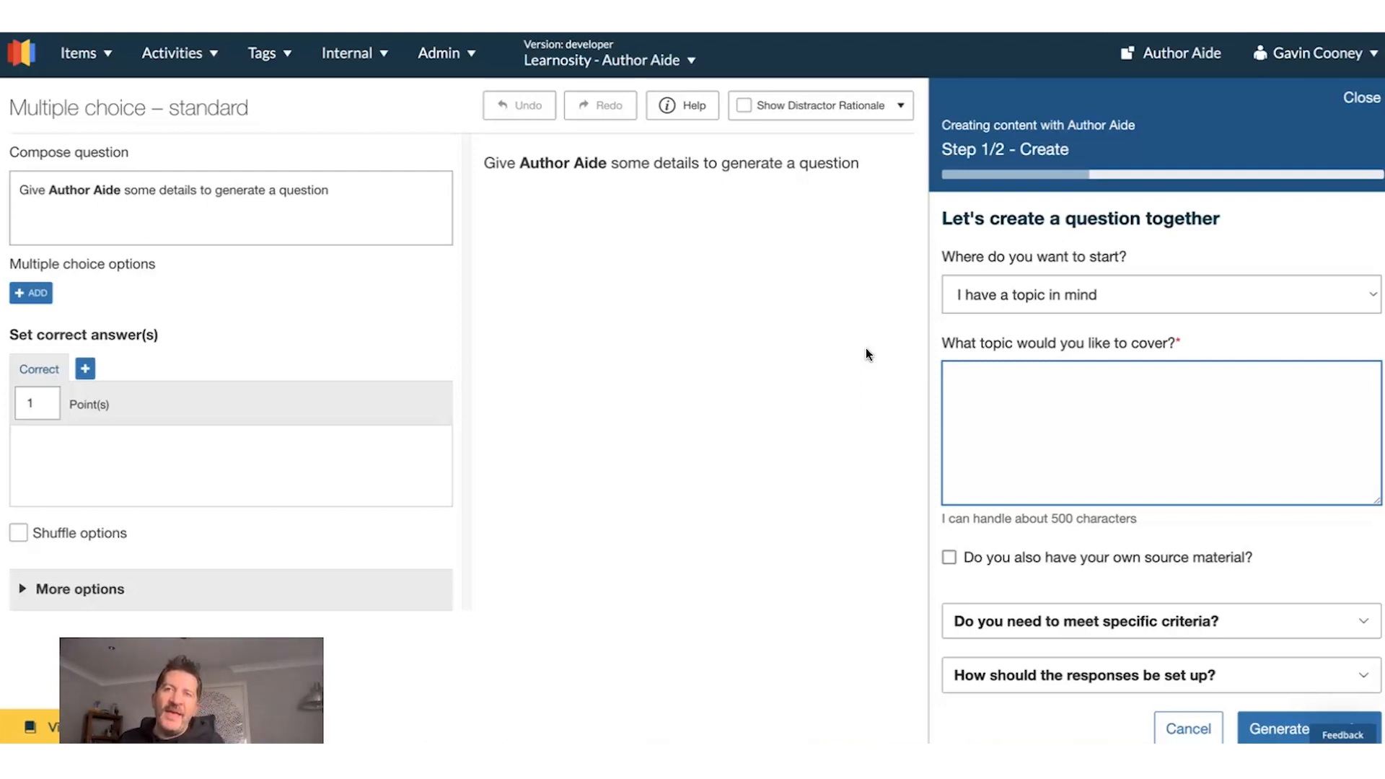
- Keep 'I have a topic in mind' and enter the topic 'Opportunity cost'
{"action": "left_click", "coordinate": [1158, 294]}
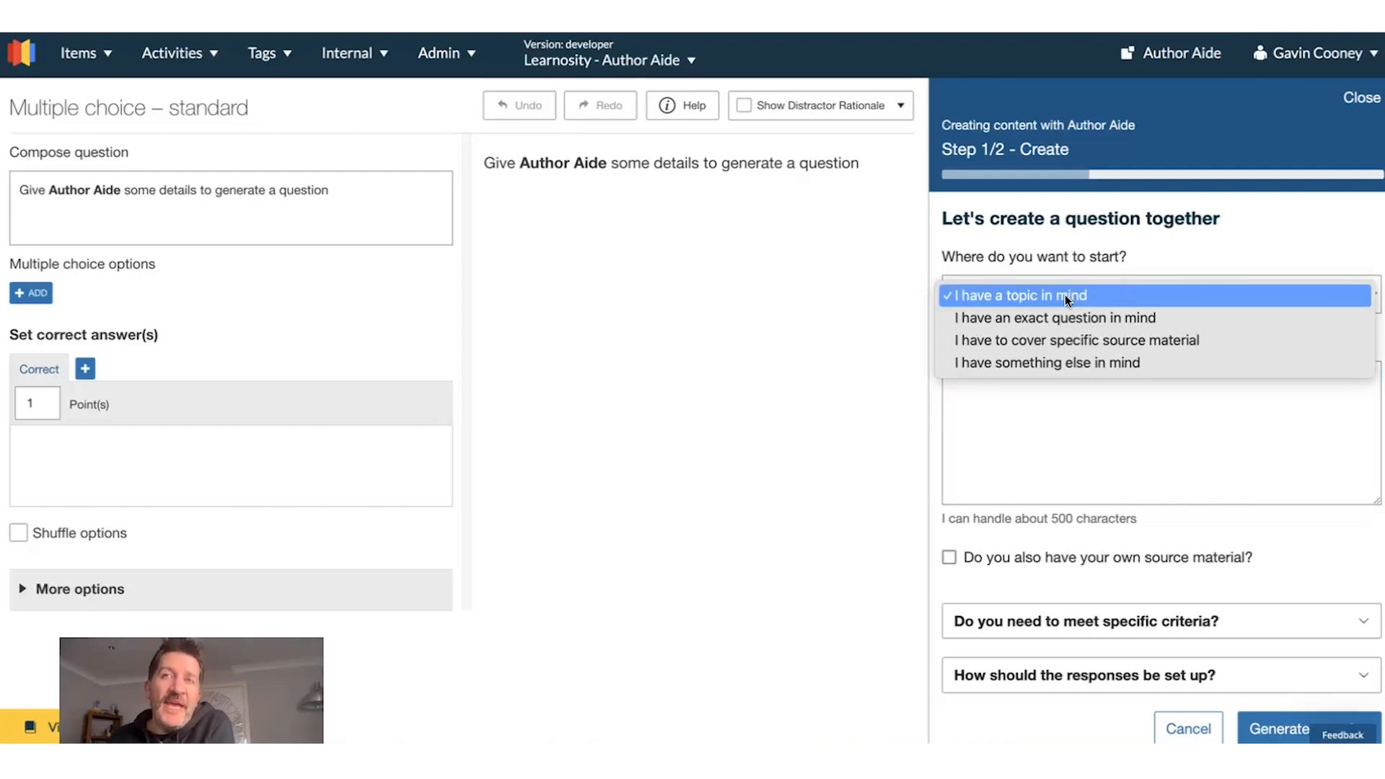
{"action": "left_click", "coordinate": [1019, 295]}
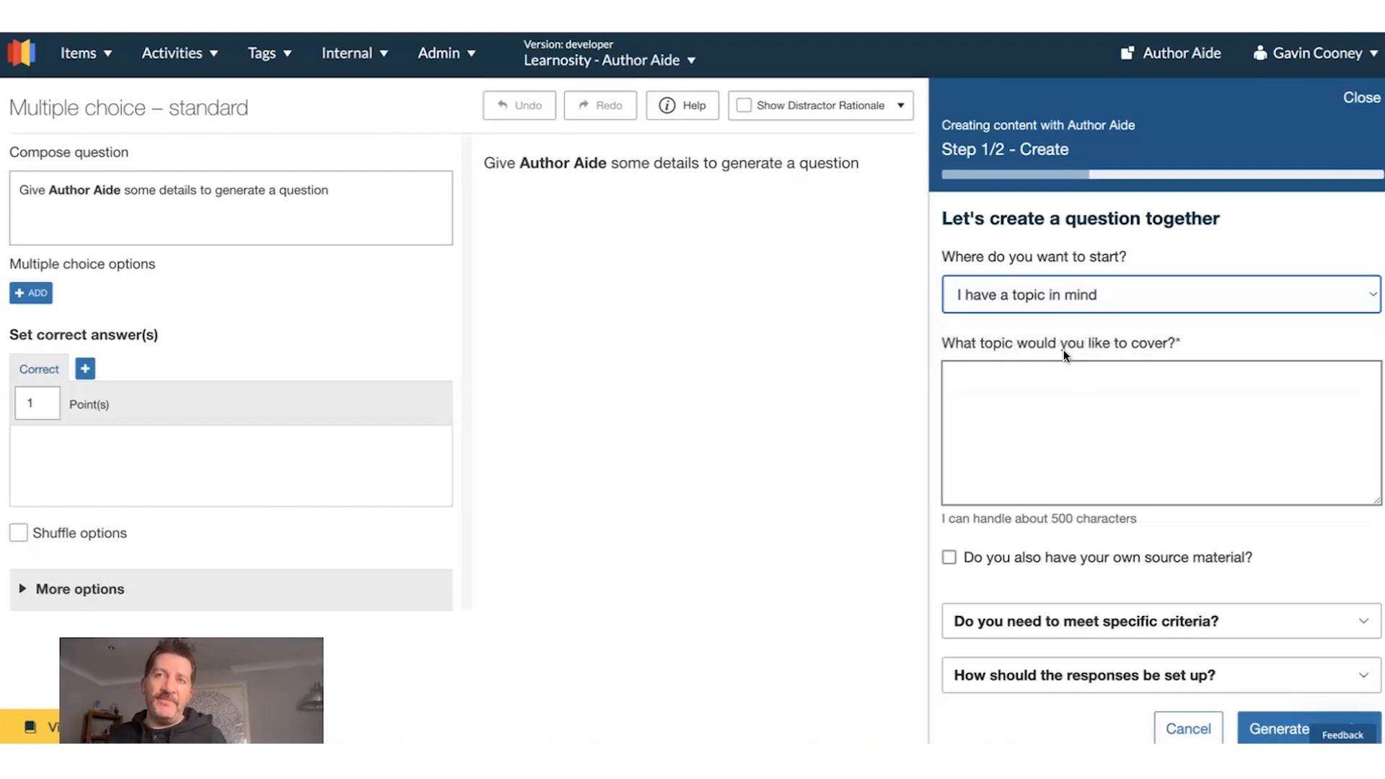
{"action": "left_click", "coordinate": [1062, 397]}
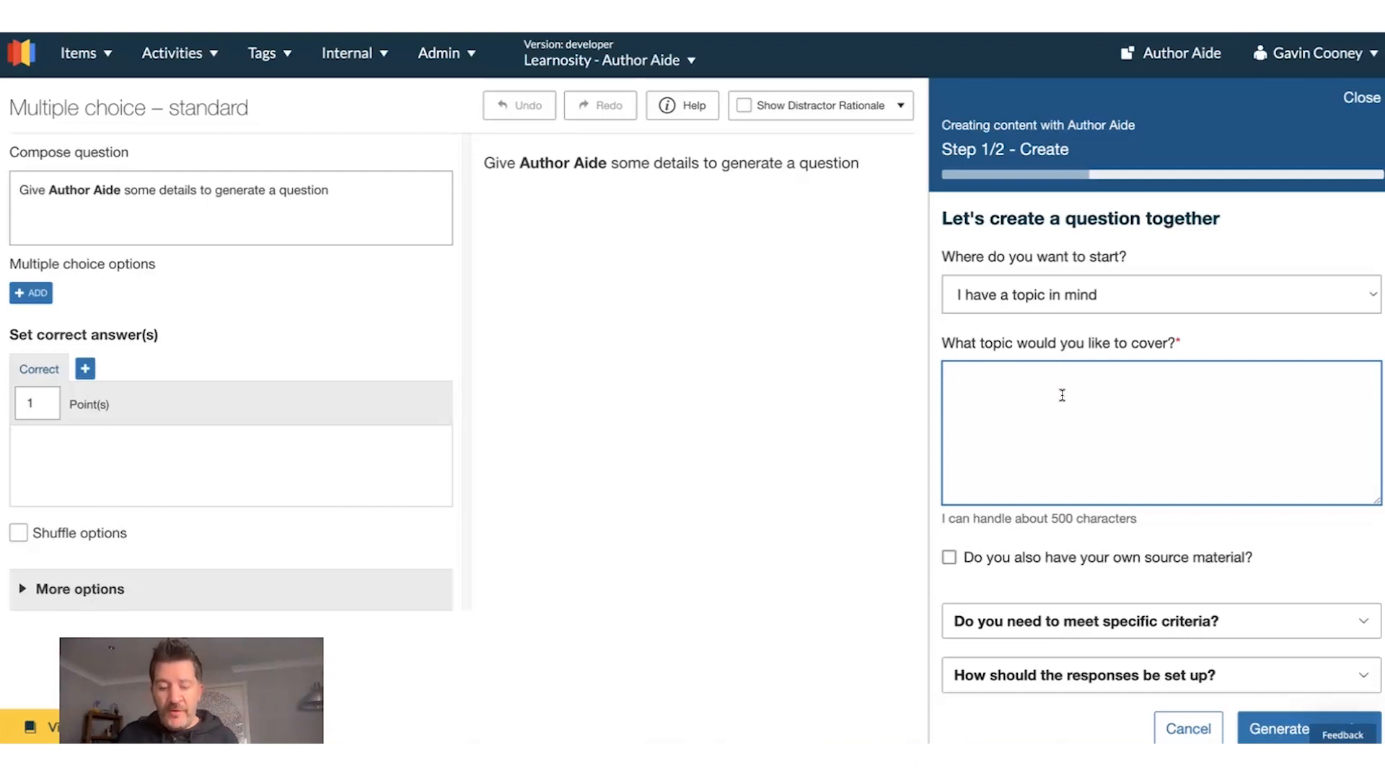
{"action": "type", "text": "O"}
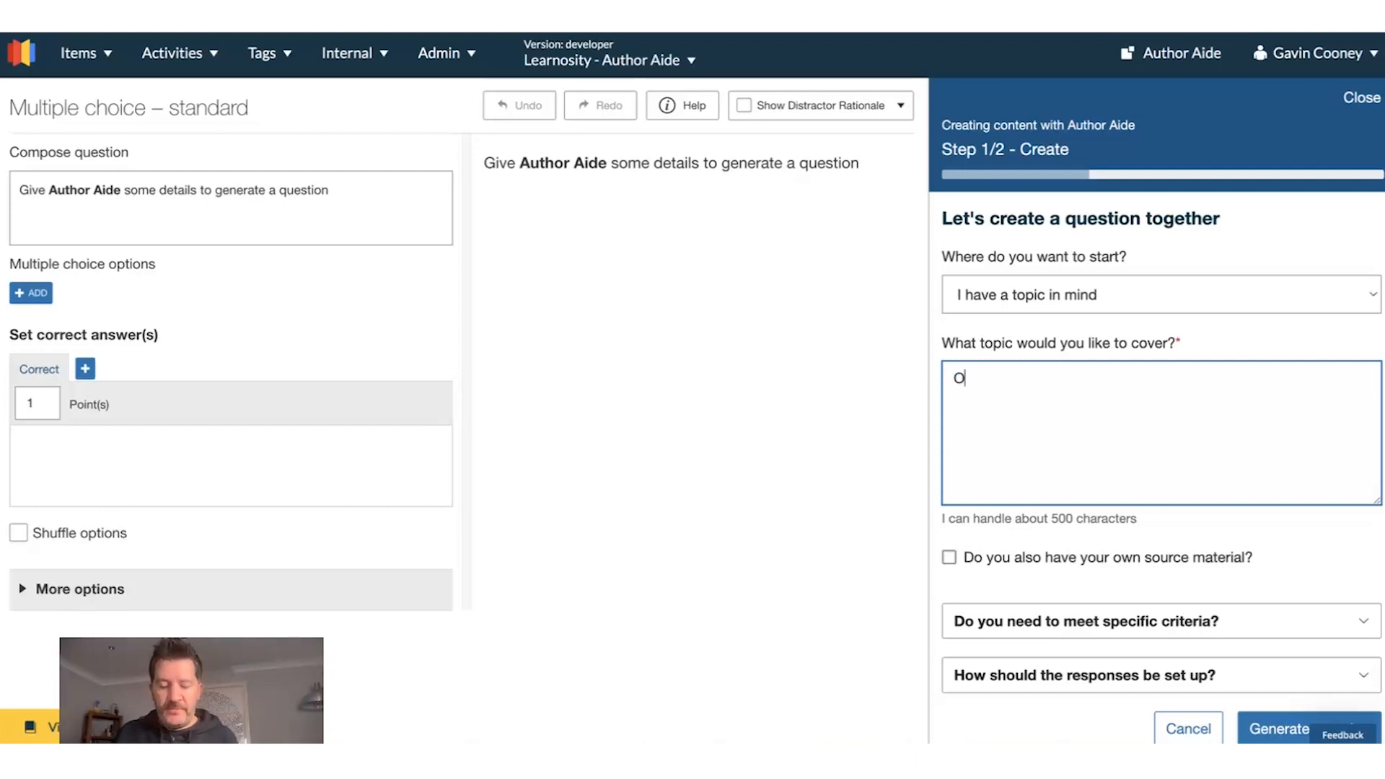
{"action": "type", "text": "pportunity cost"}
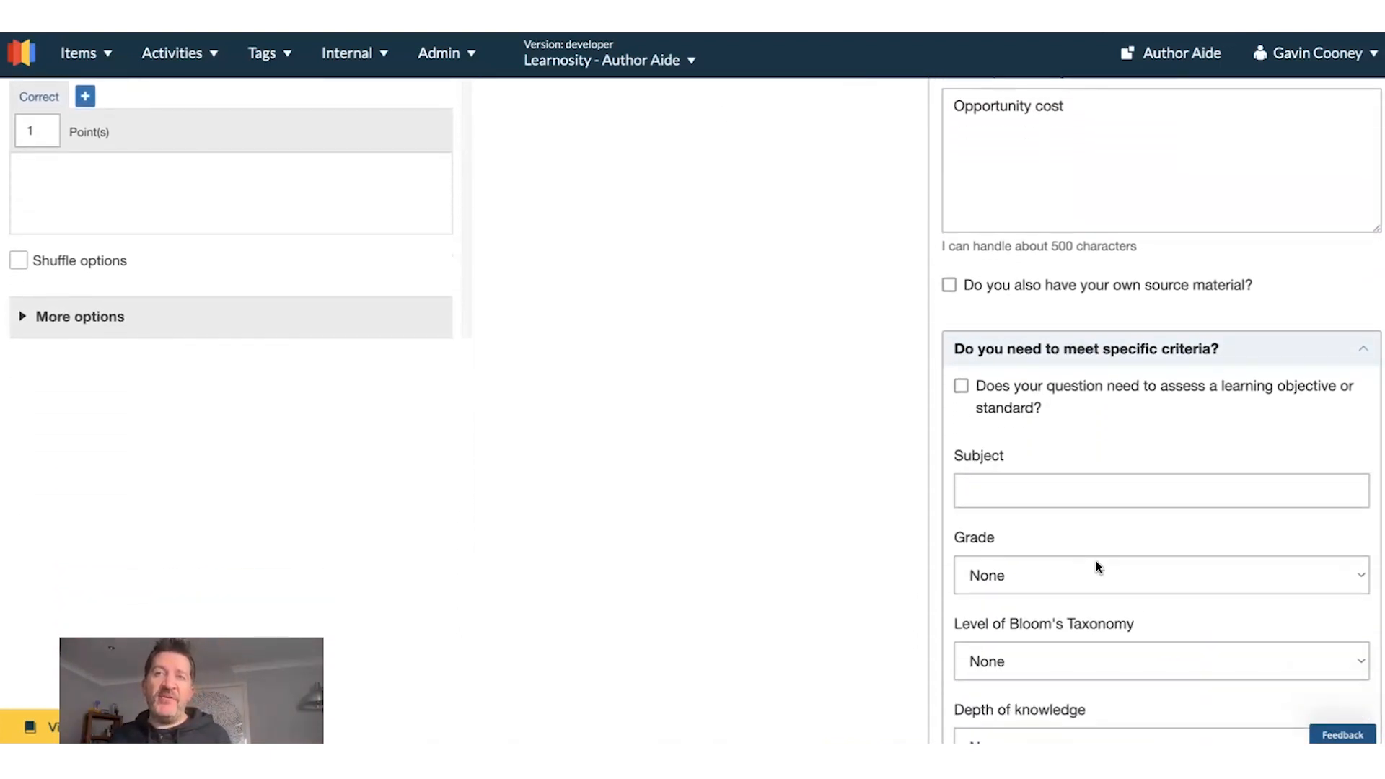
- Set the subject to Social Science and the grade to 10
{"action": "type", "text": "Social S"}
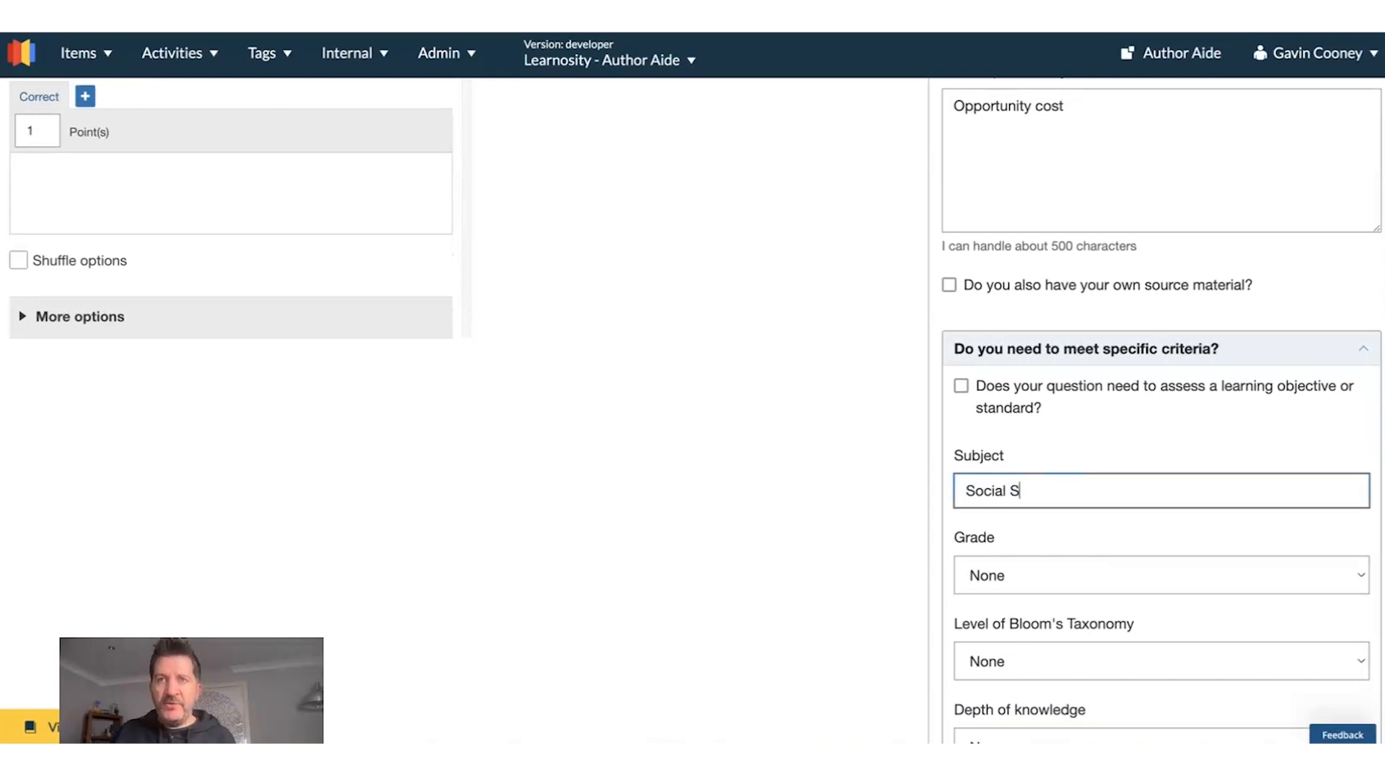
{"action": "type", "text": "cience"}
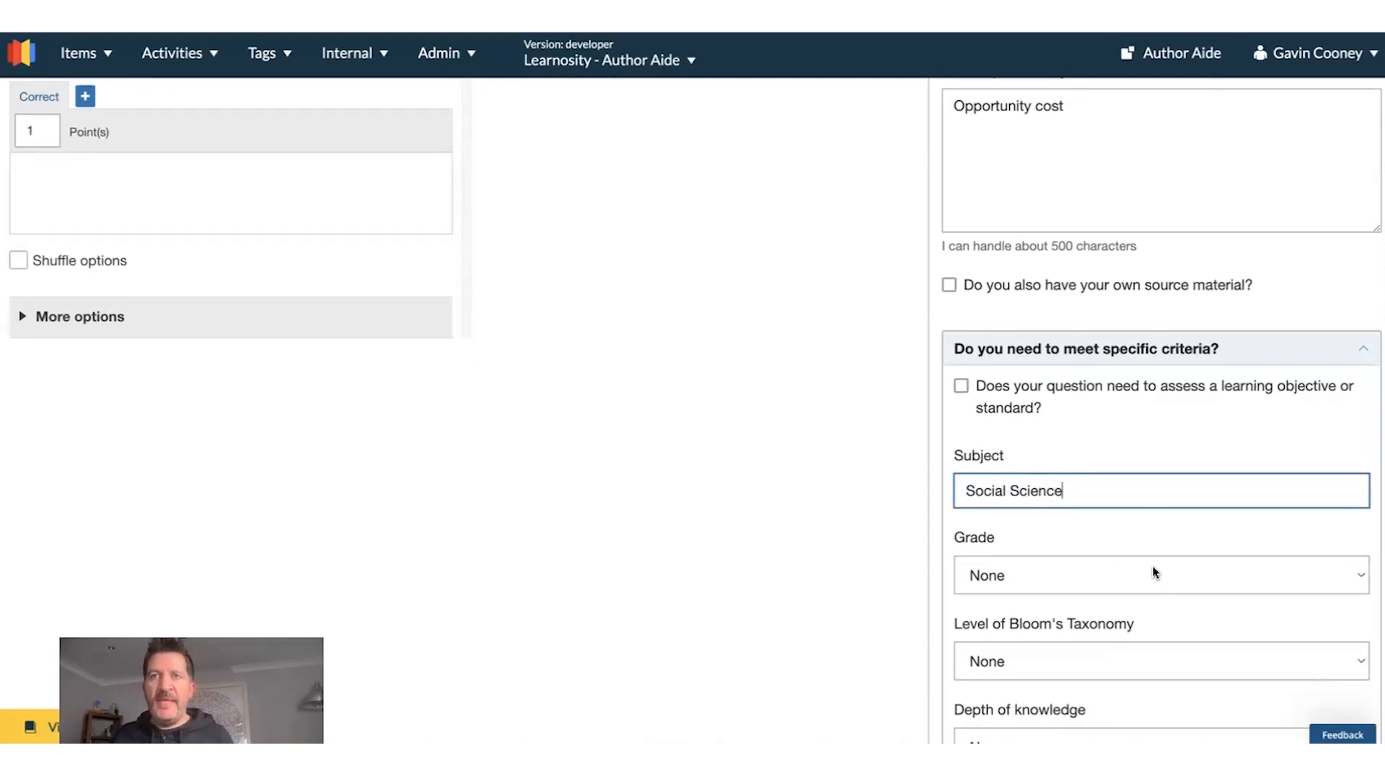
{"action": "left_click", "coordinate": [1159, 576]}
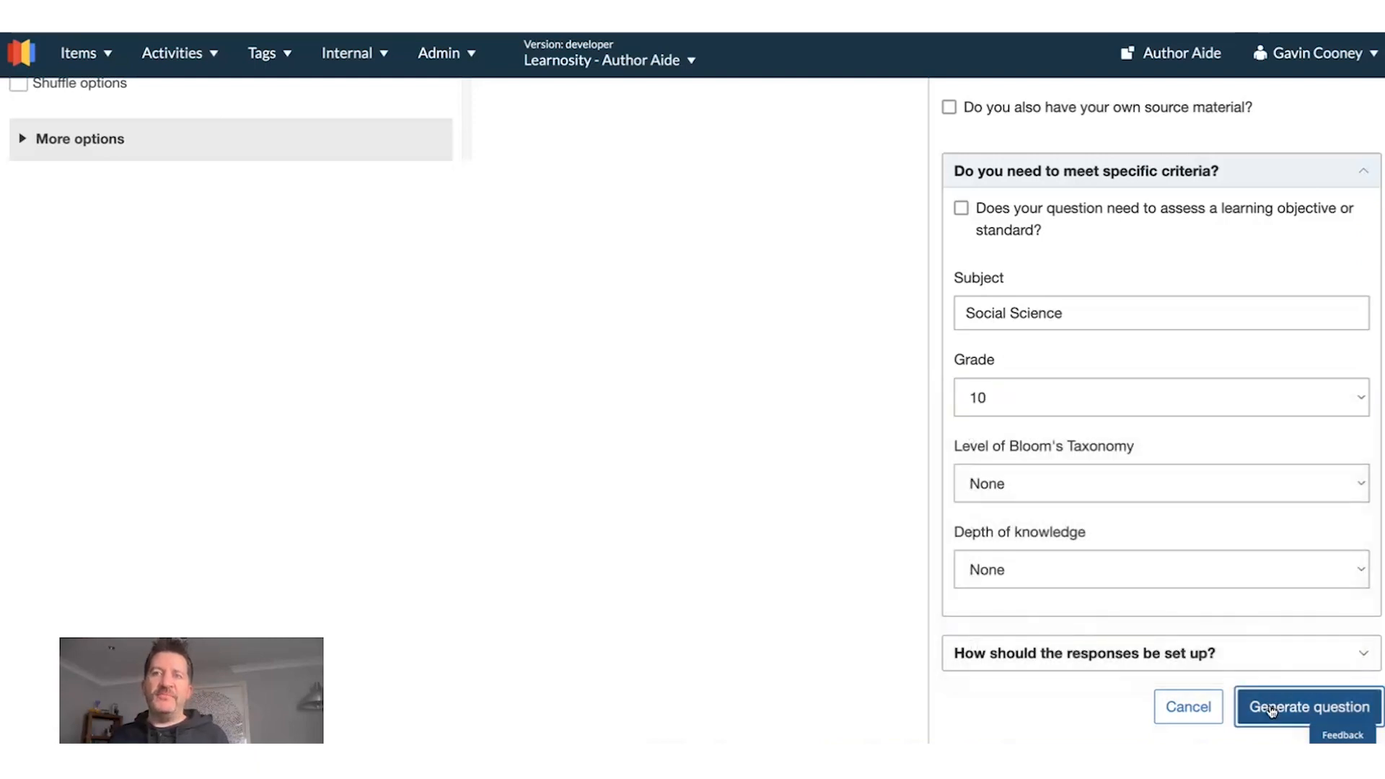
- Generate the opportunity cost question and show its answers with distractor rationale
{"action": "left_click", "coordinate": [1312, 708]}
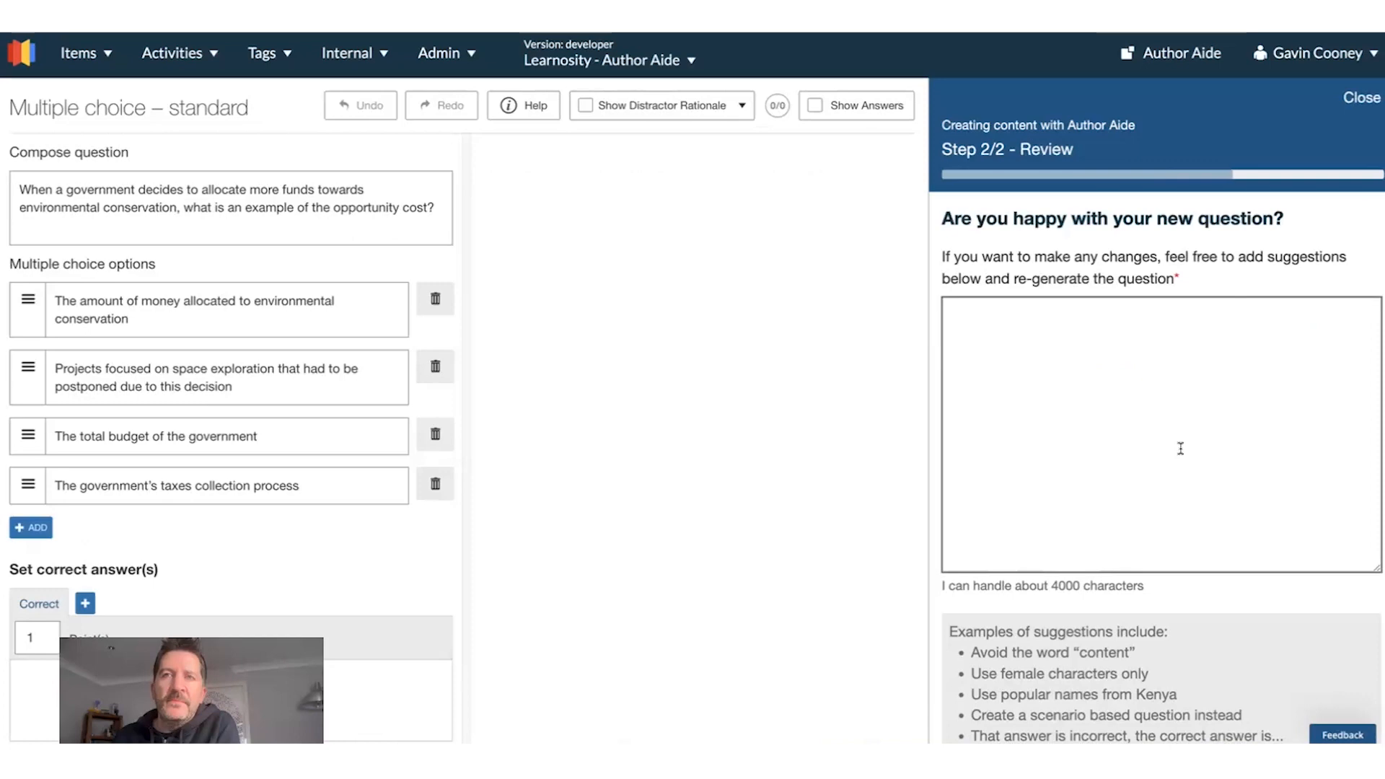
{"action": "left_click", "coordinate": [815, 105]}
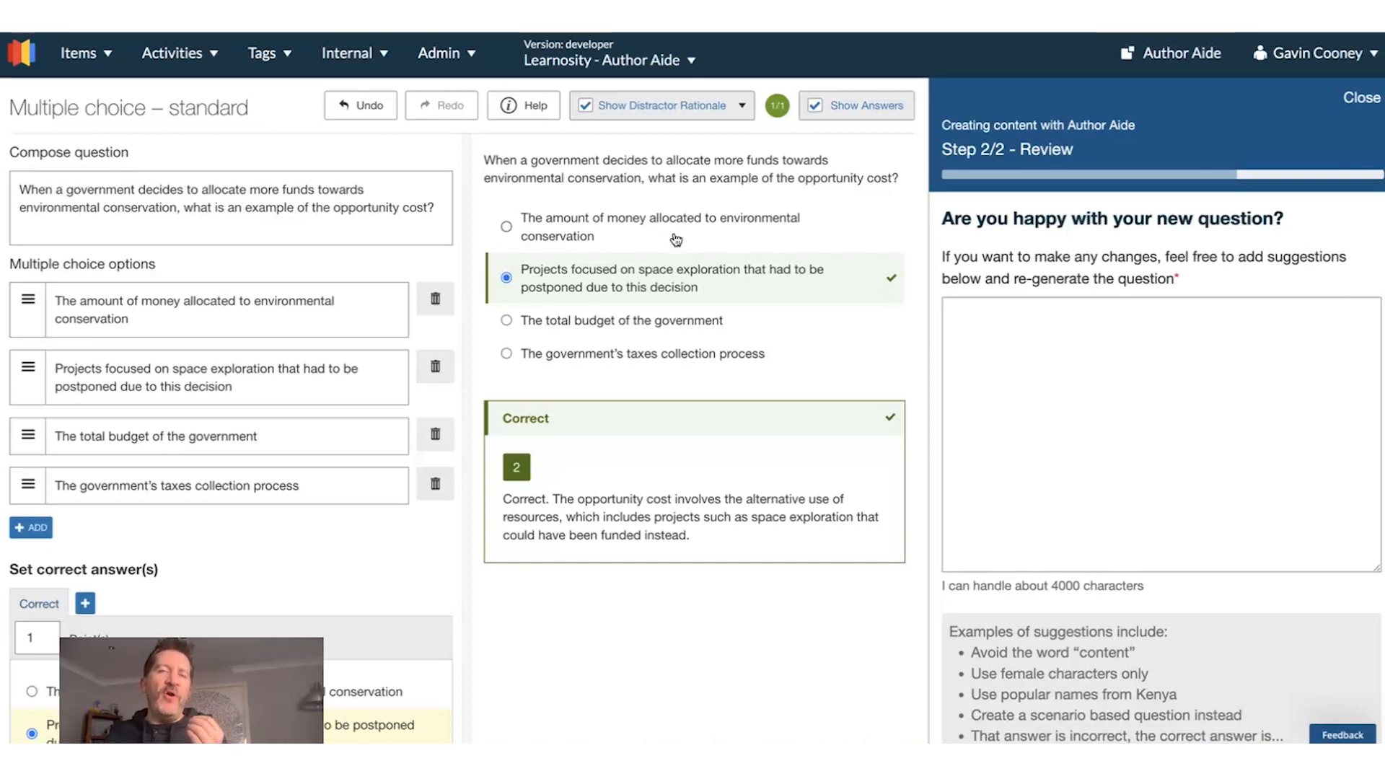
{"action": "mouse_move", "coordinate": [644, 274]}
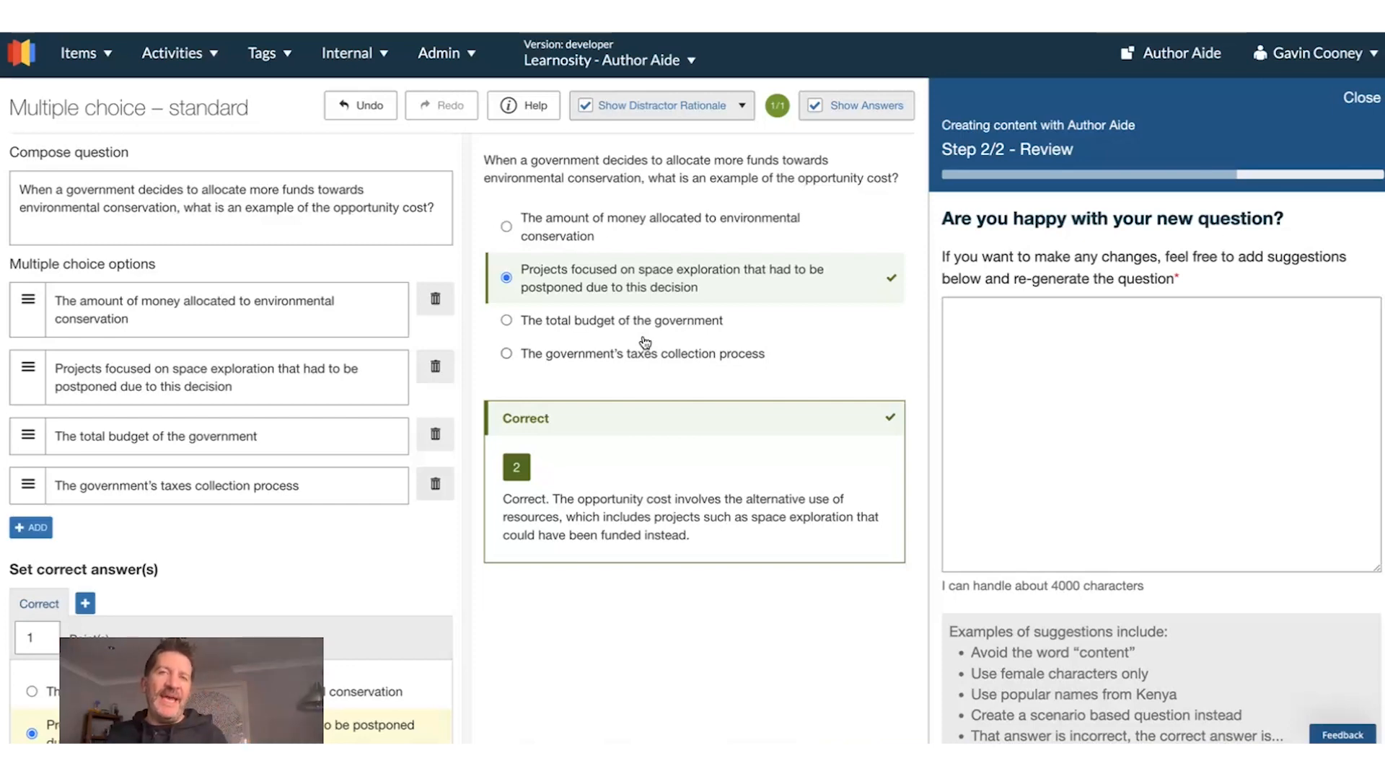
{"action": "mouse_move", "coordinate": [636, 332]}
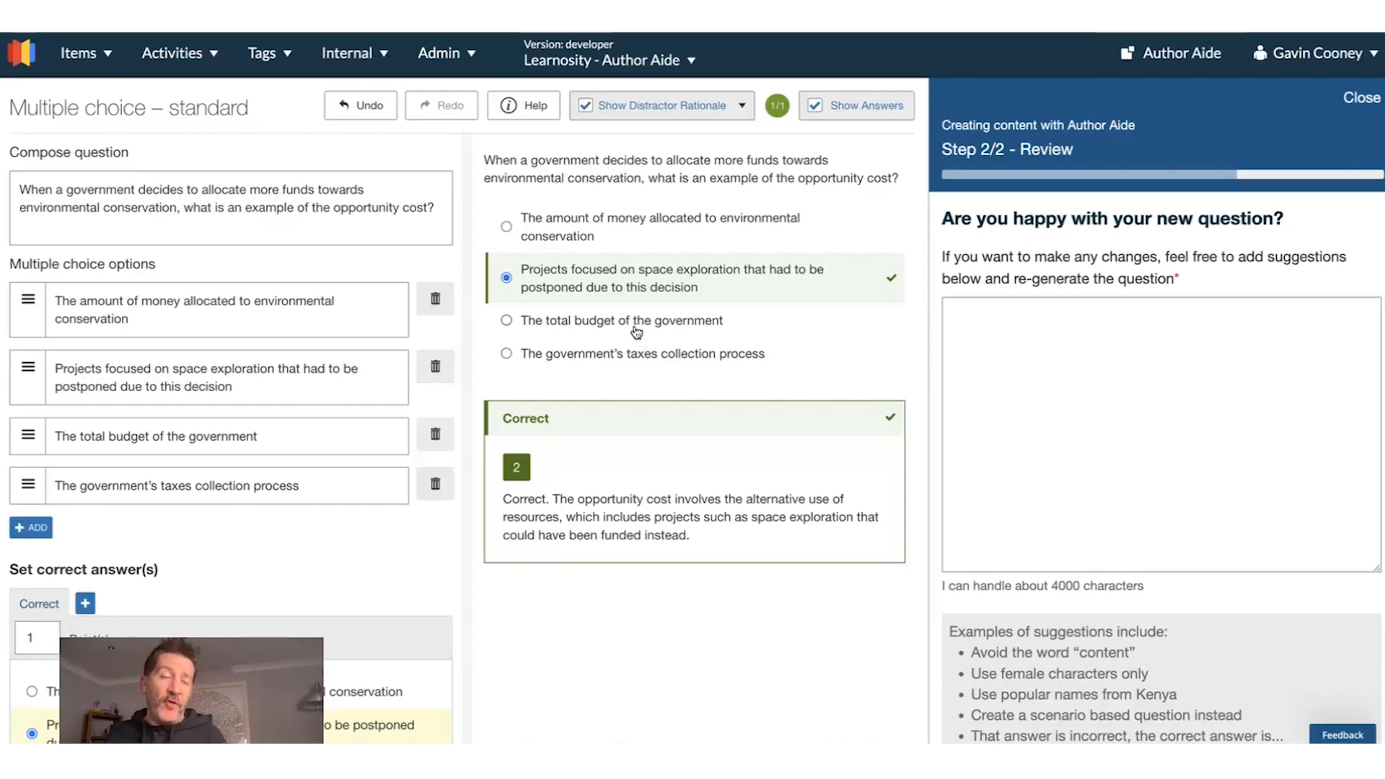
{"action": "mouse_move", "coordinate": [616, 226]}
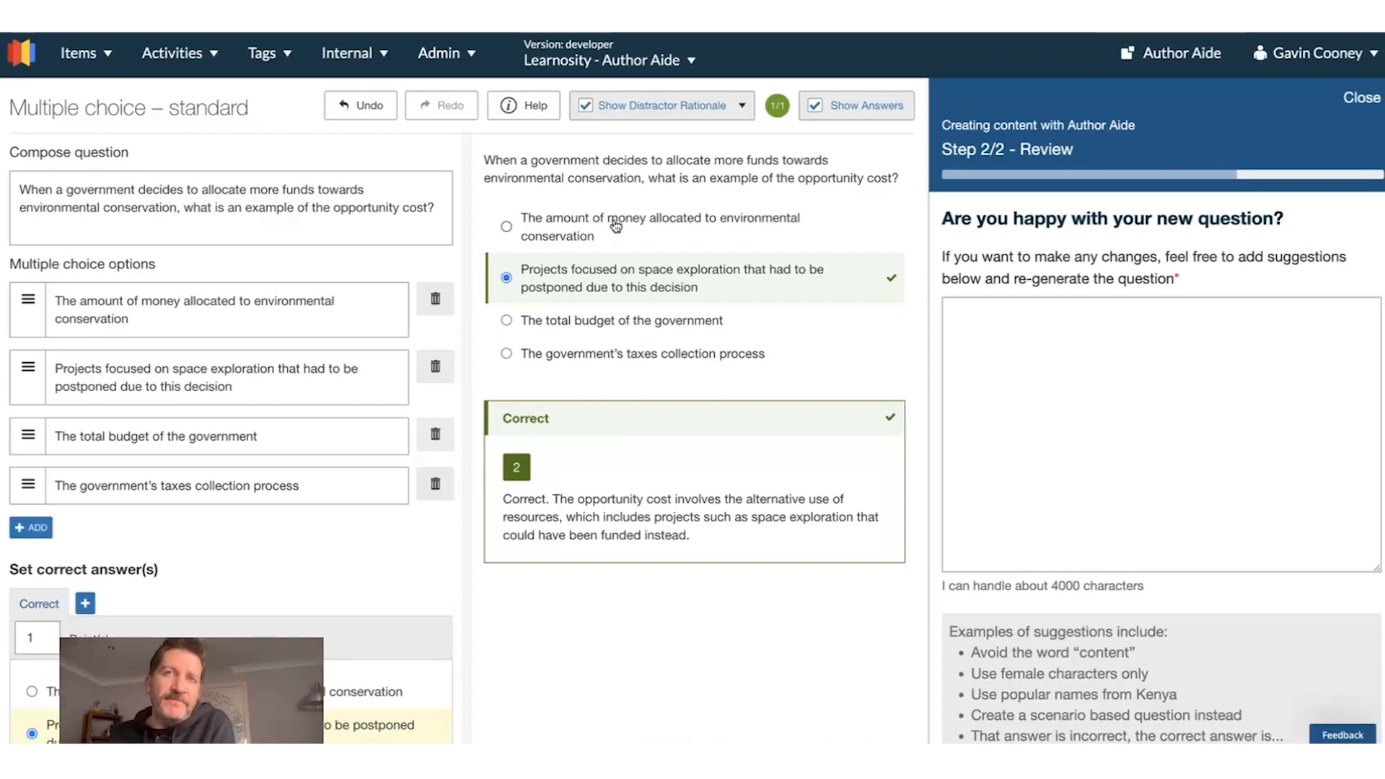
{"action": "mouse_move", "coordinate": [600, 327]}
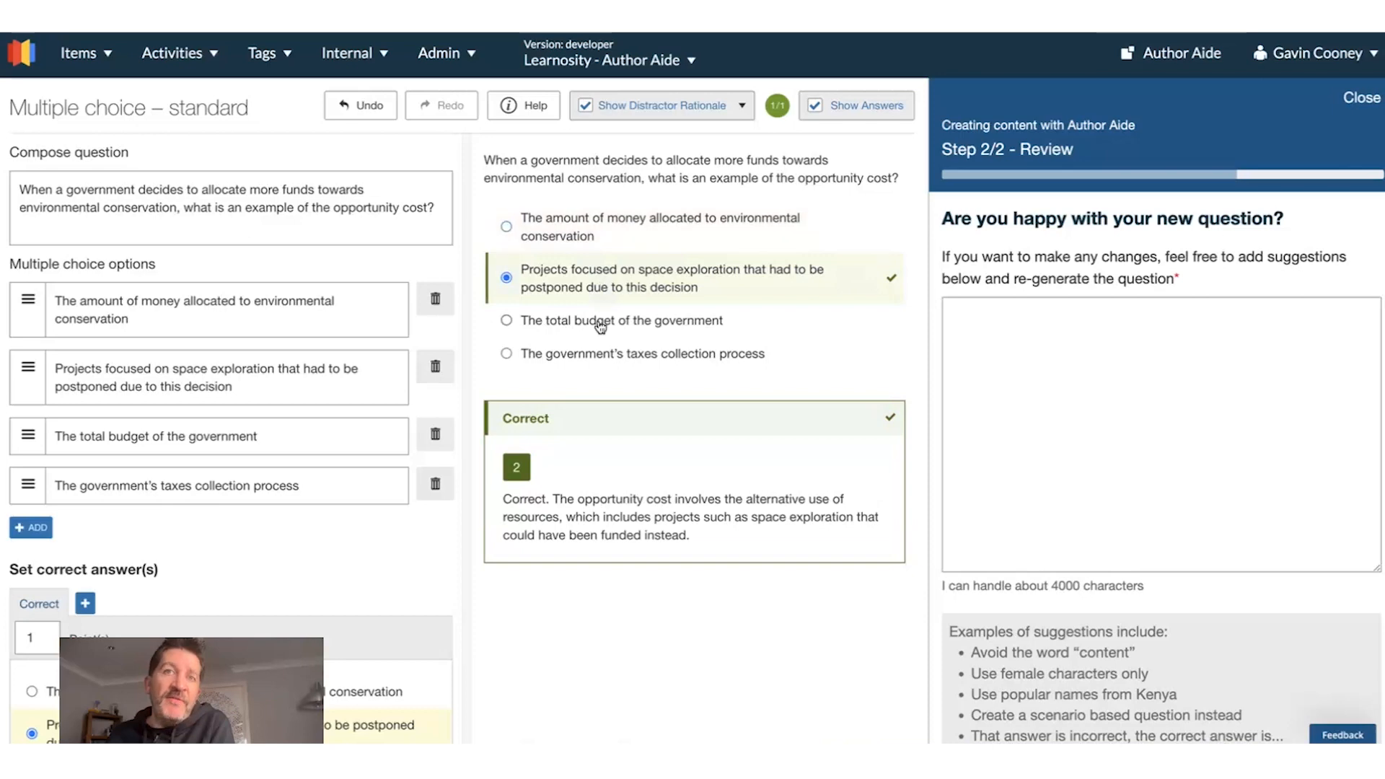
- Check the tax-collection option's feedback, reselect the correct answer, and save to the item bank
{"action": "left_click", "coordinate": [505, 353]}
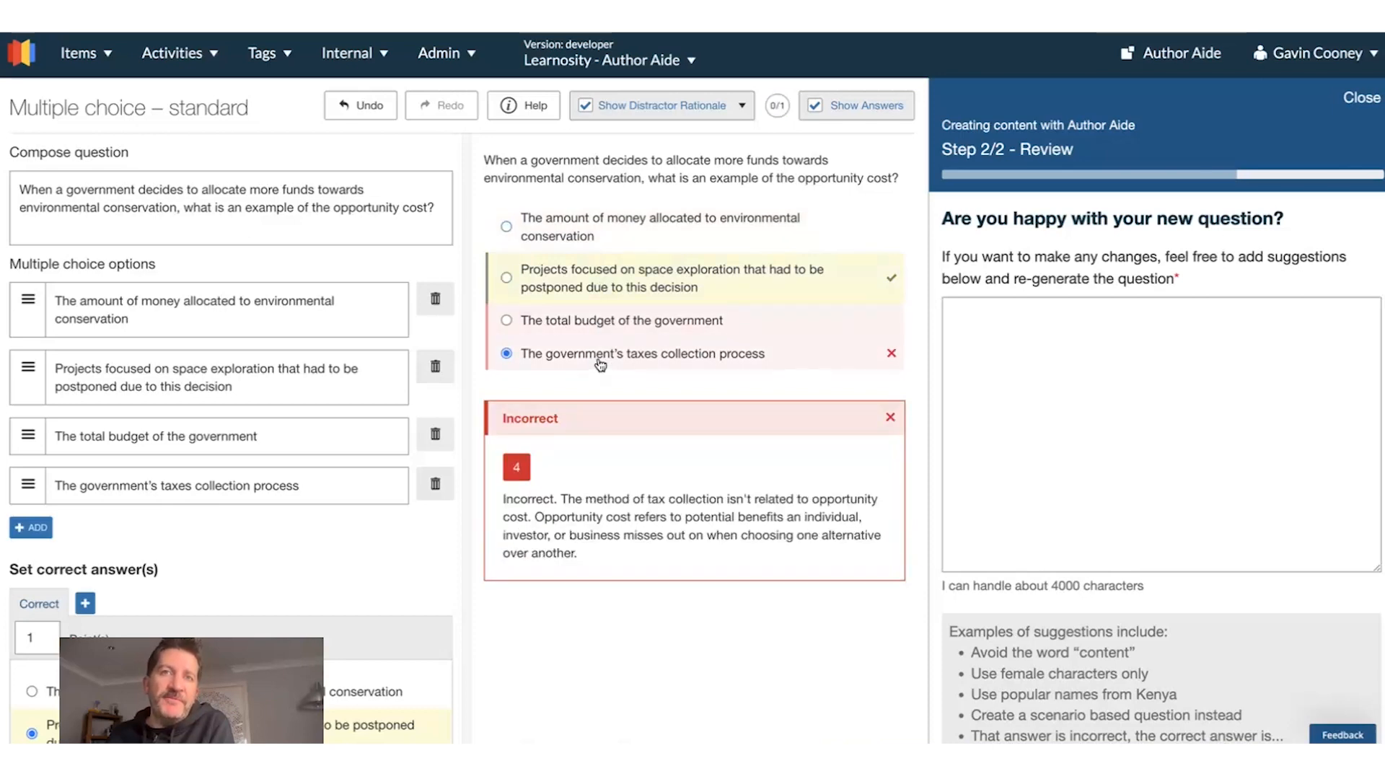
{"action": "left_click", "coordinate": [506, 278]}
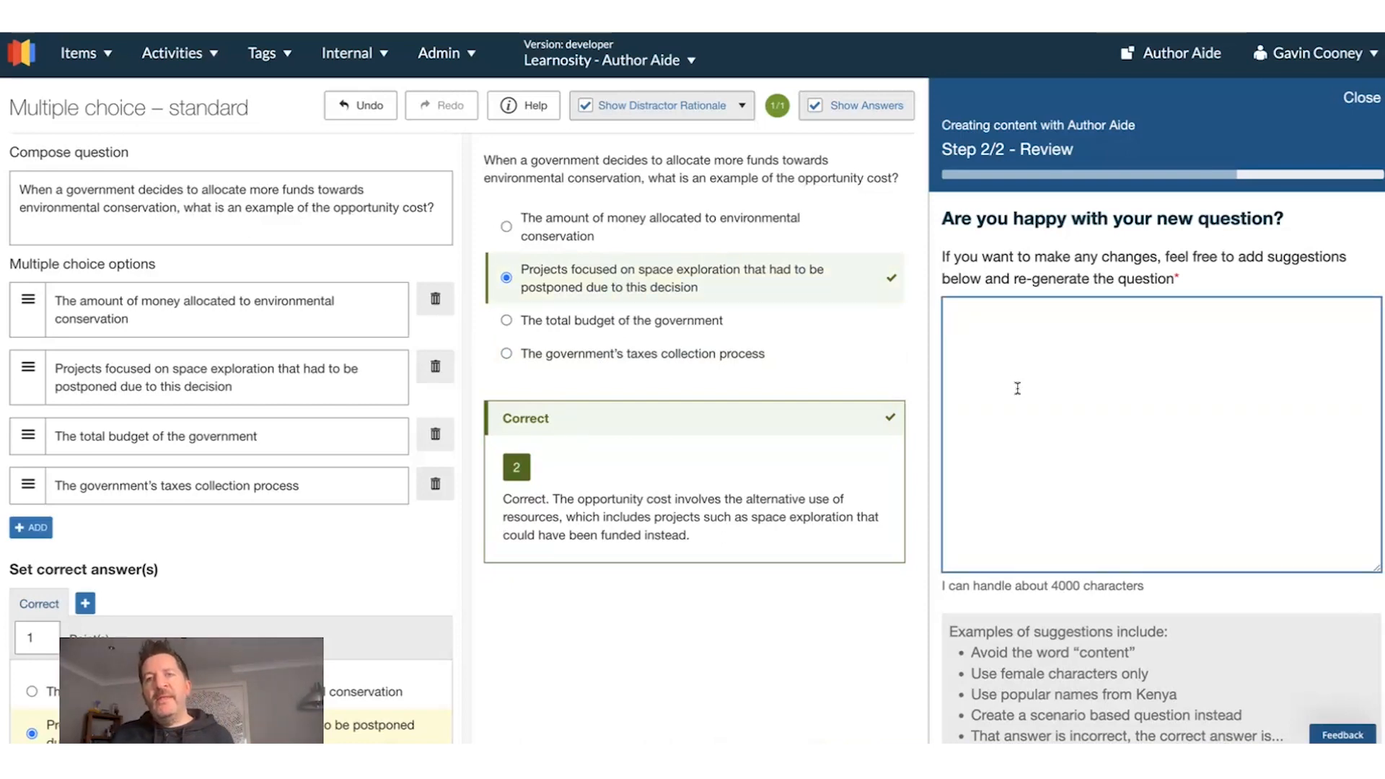
{"action": "scroll", "scroll_direction": "down", "scroll_amount": 3}
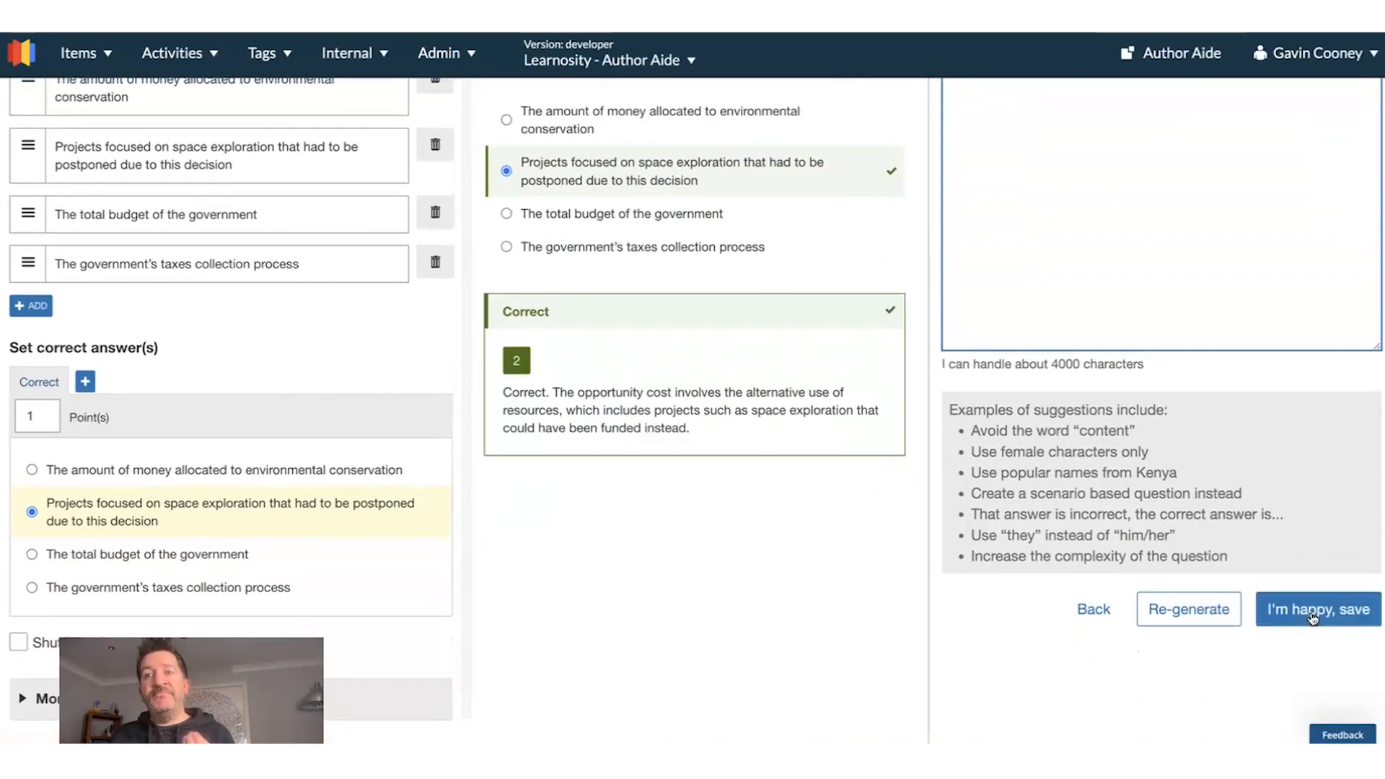
{"action": "left_click", "coordinate": [1318, 609]}
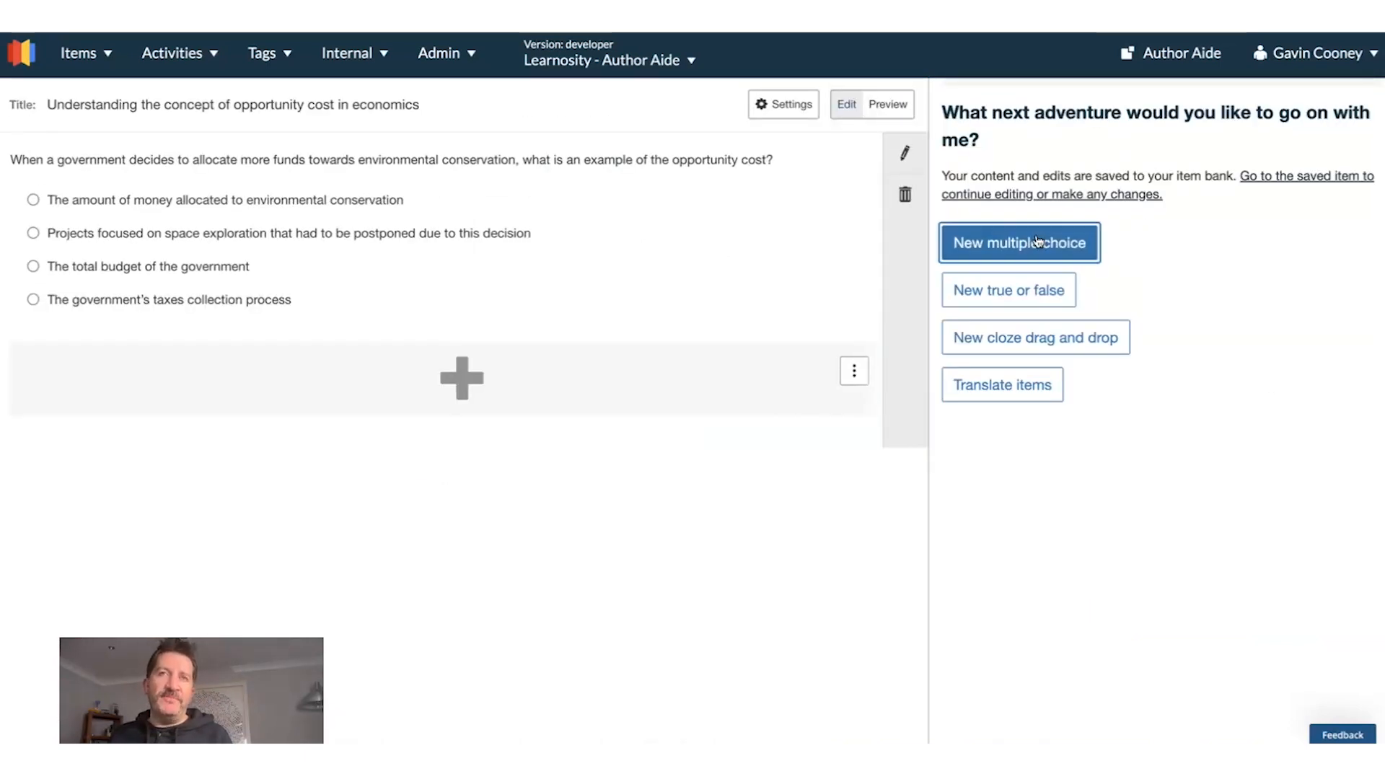
- Start a new question on 'The cultual influence of the Beatles' and generate it
{"action": "left_click", "coordinate": [1019, 242]}
{"action": "type", "text": "The cultual influ"}
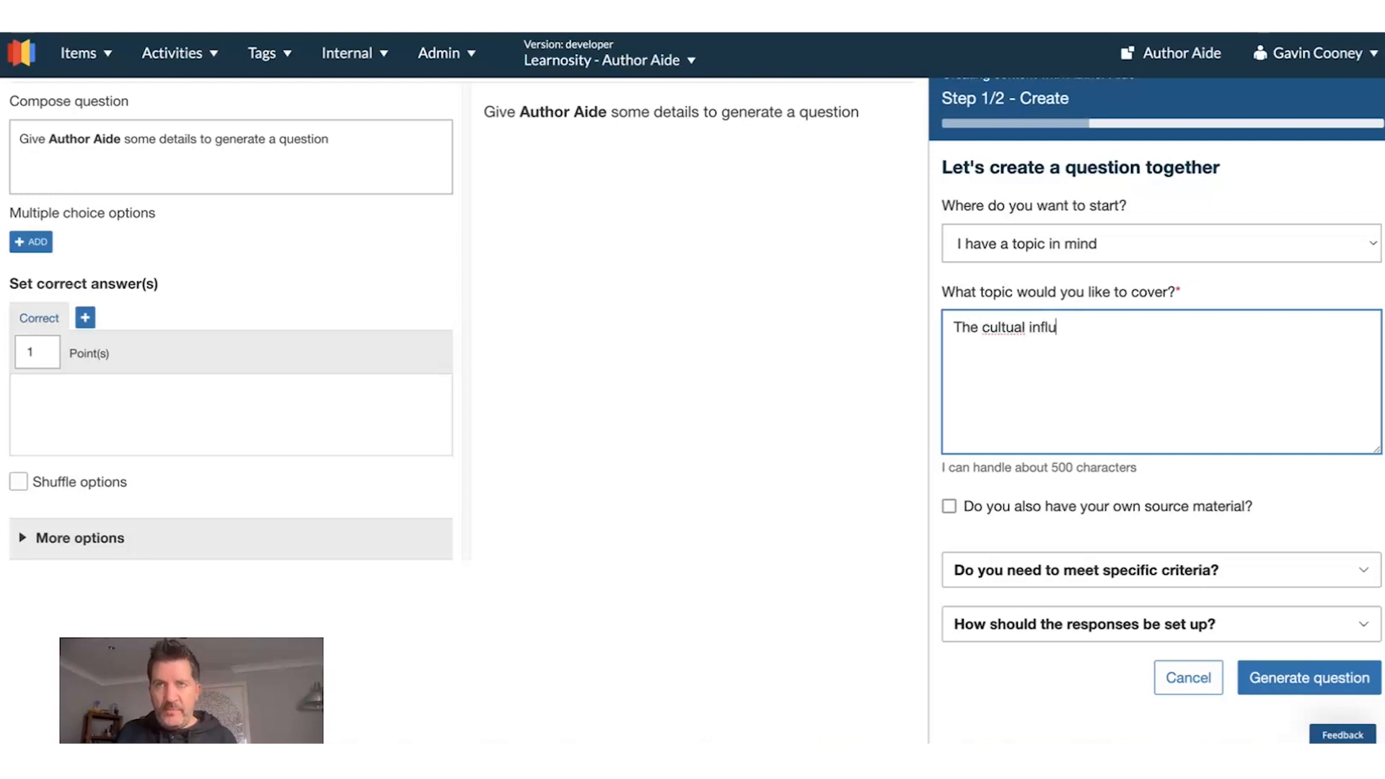
{"action": "type", "text": "ence of the Bea"}
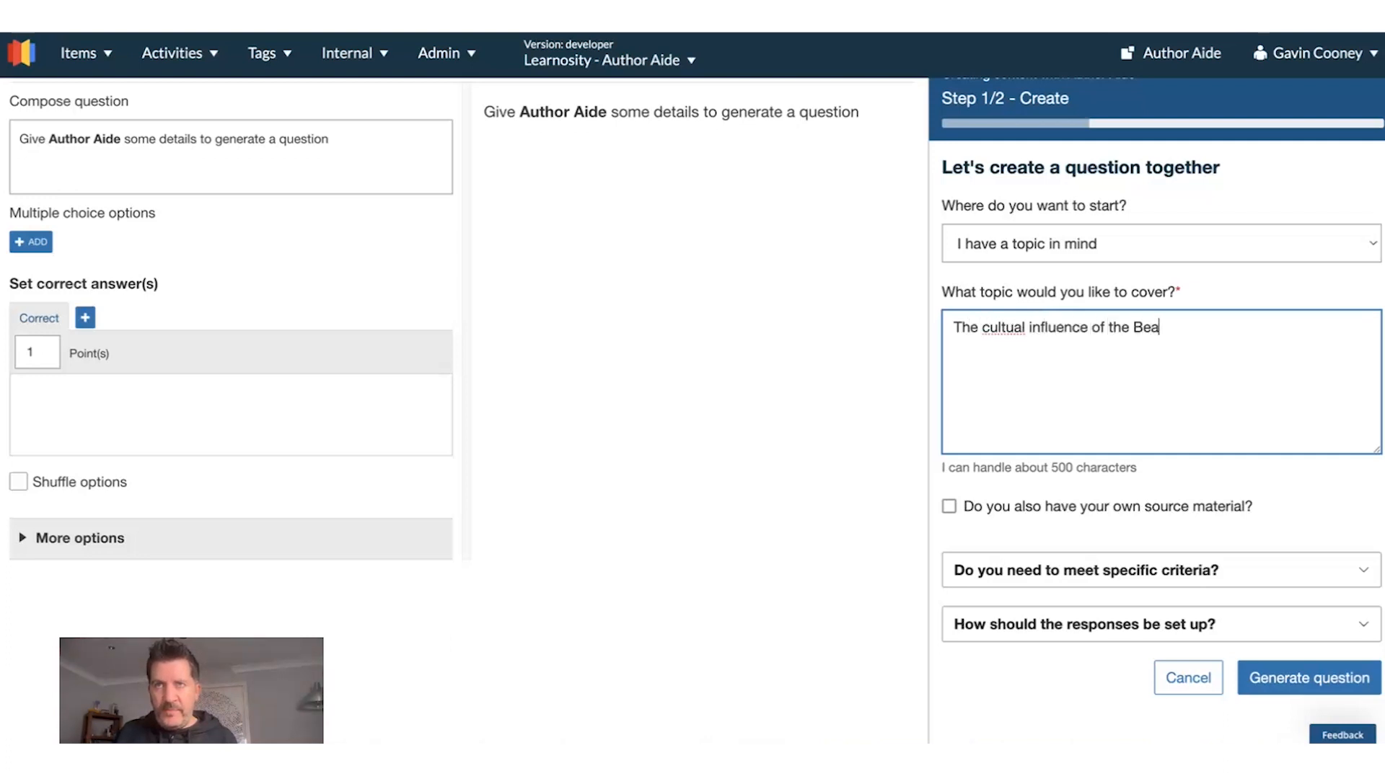
{"action": "type", "text": "tles"}
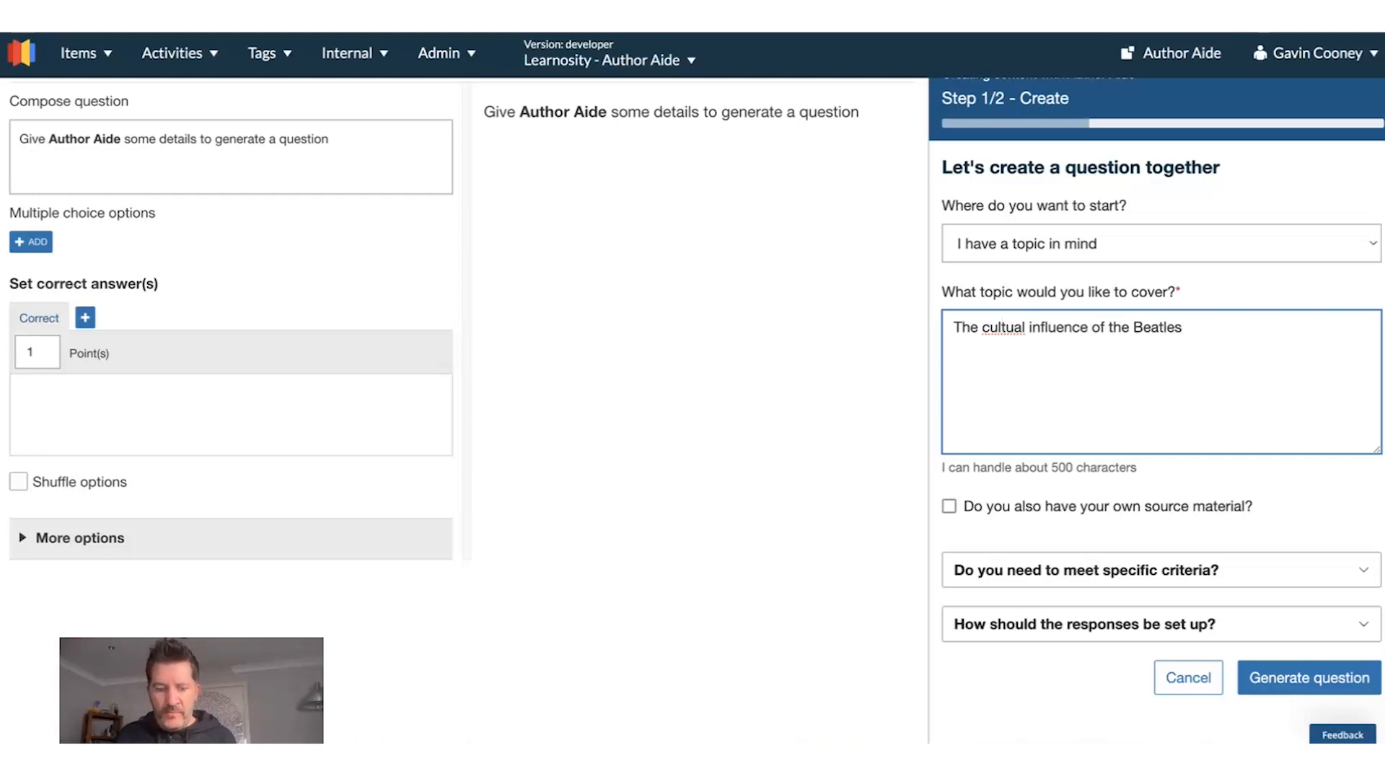
{"action": "left_click", "coordinate": [1309, 678]}
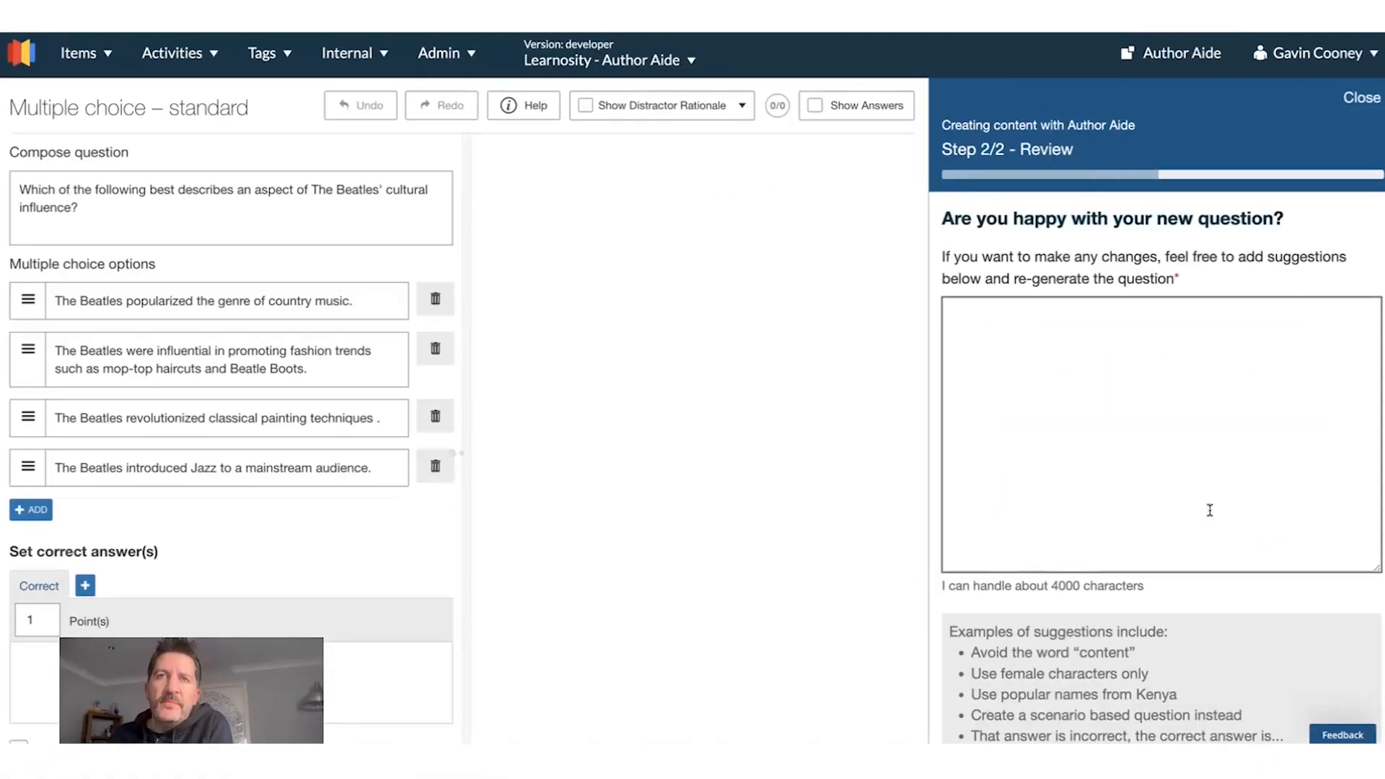
- Discard the Beatles question and return to an empty Create step
{"action": "left_click", "coordinate": [815, 105]}
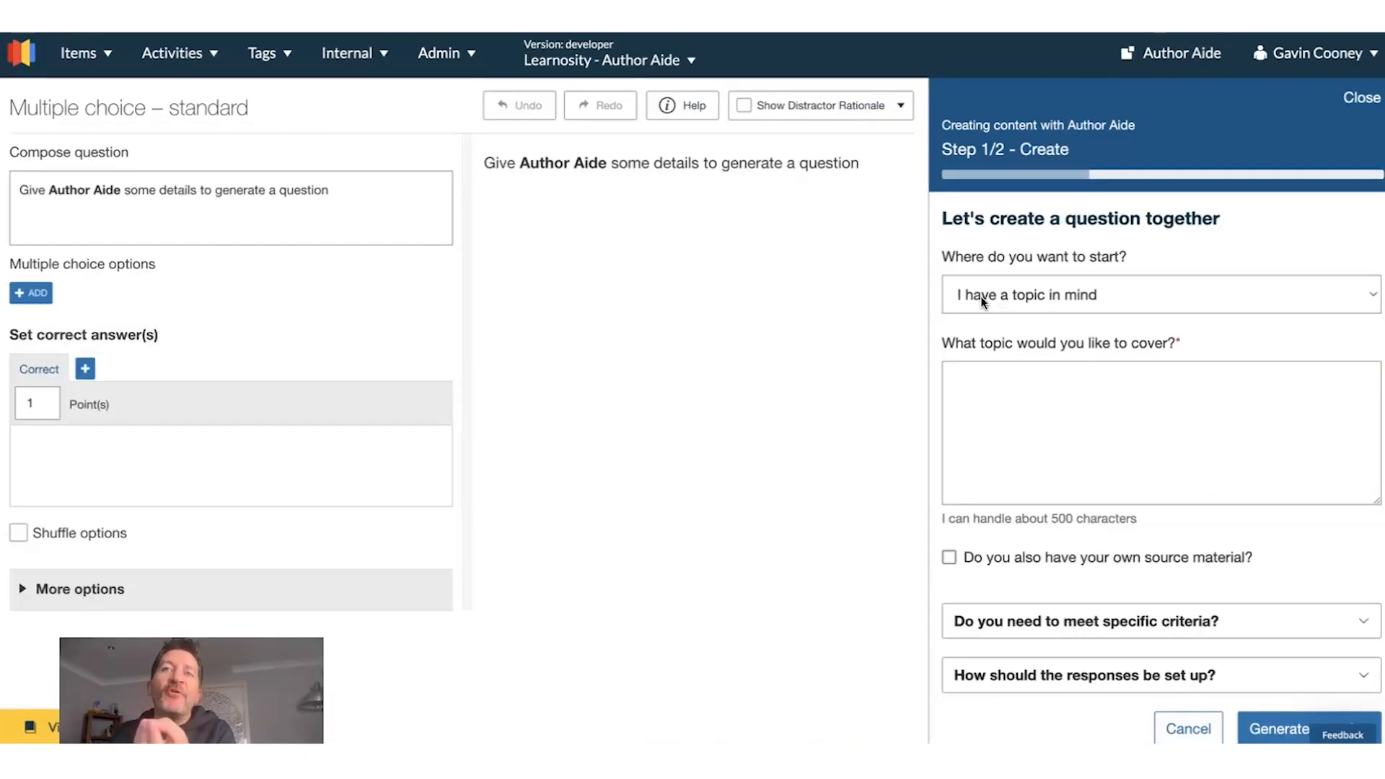
- Generate a question on 'Oppenheimer' and preview it with per-option feedback
{"action": "type", "text": "Oppenheimer"}
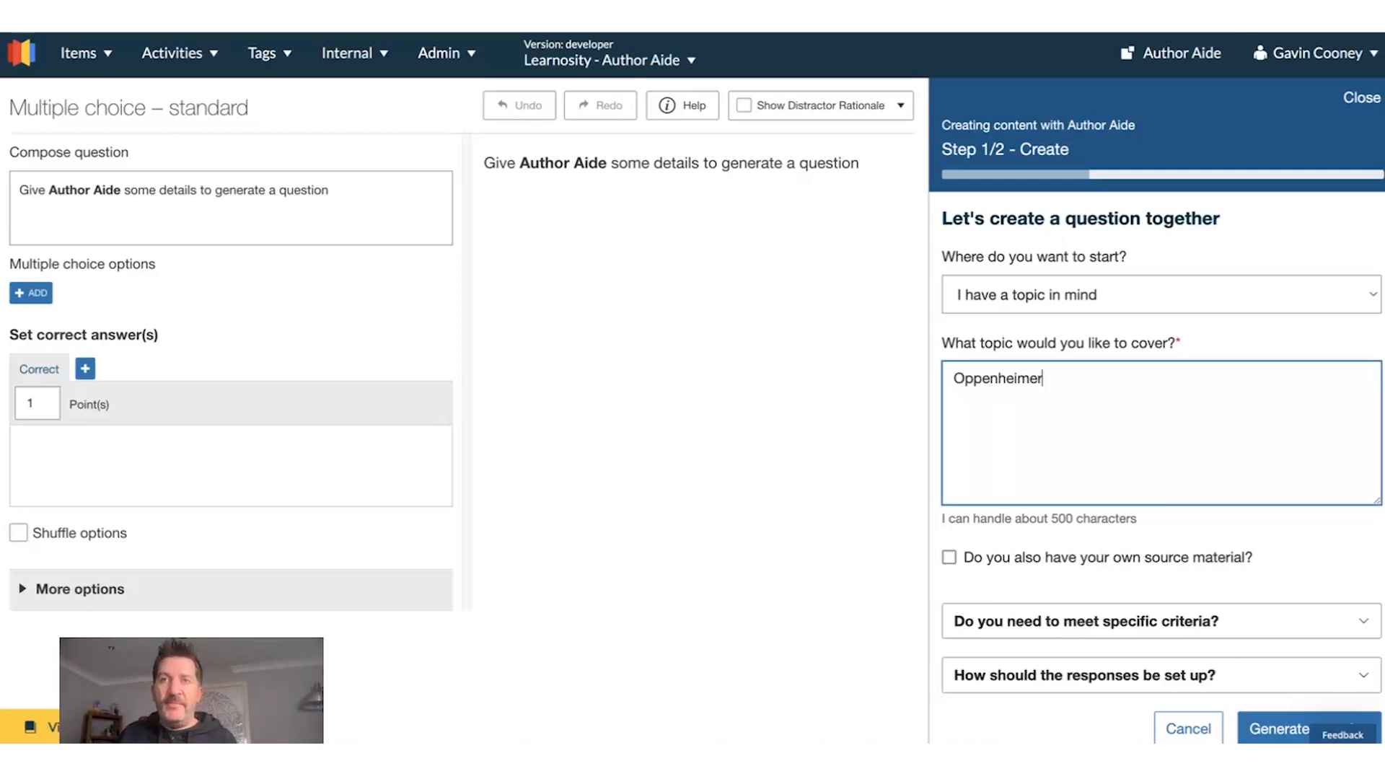
{"action": "left_click", "coordinate": [1287, 729]}
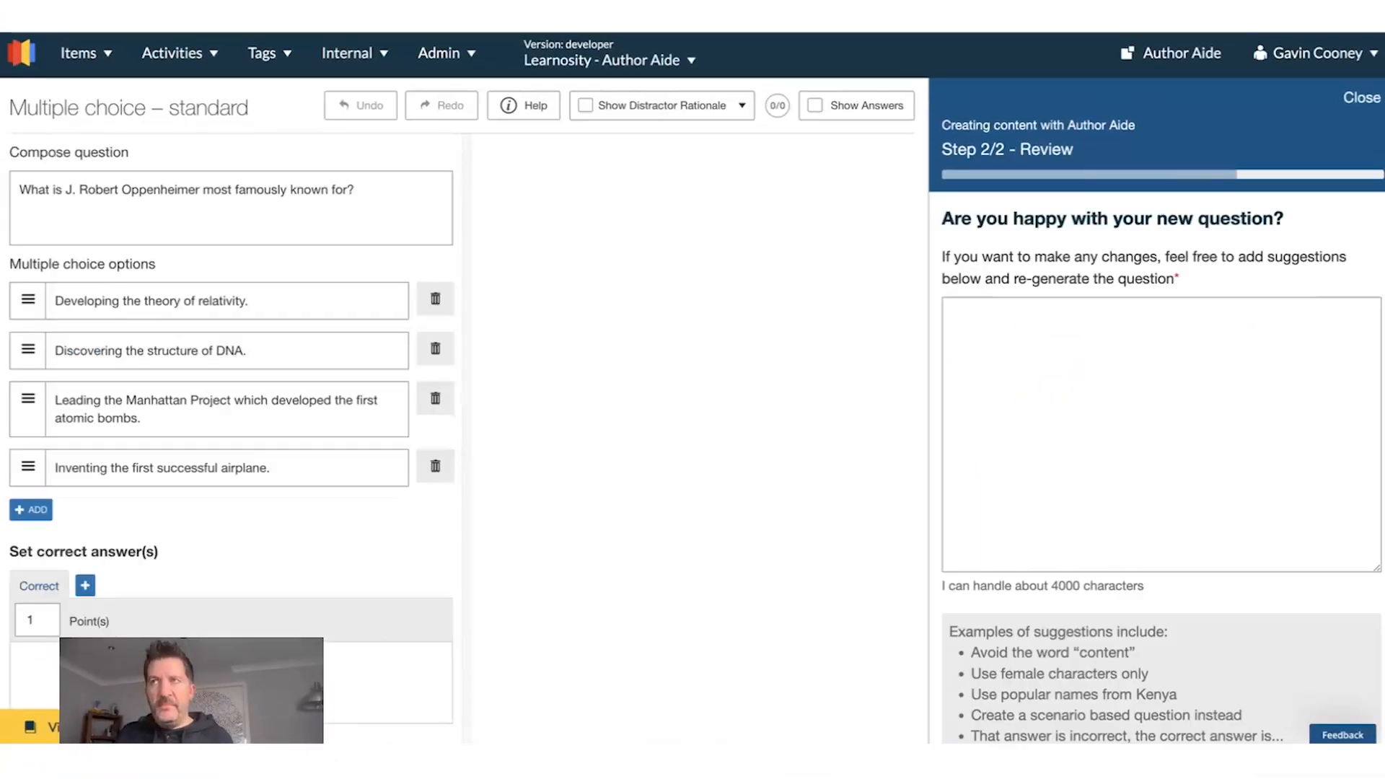
{"action": "left_click", "coordinate": [814, 105]}
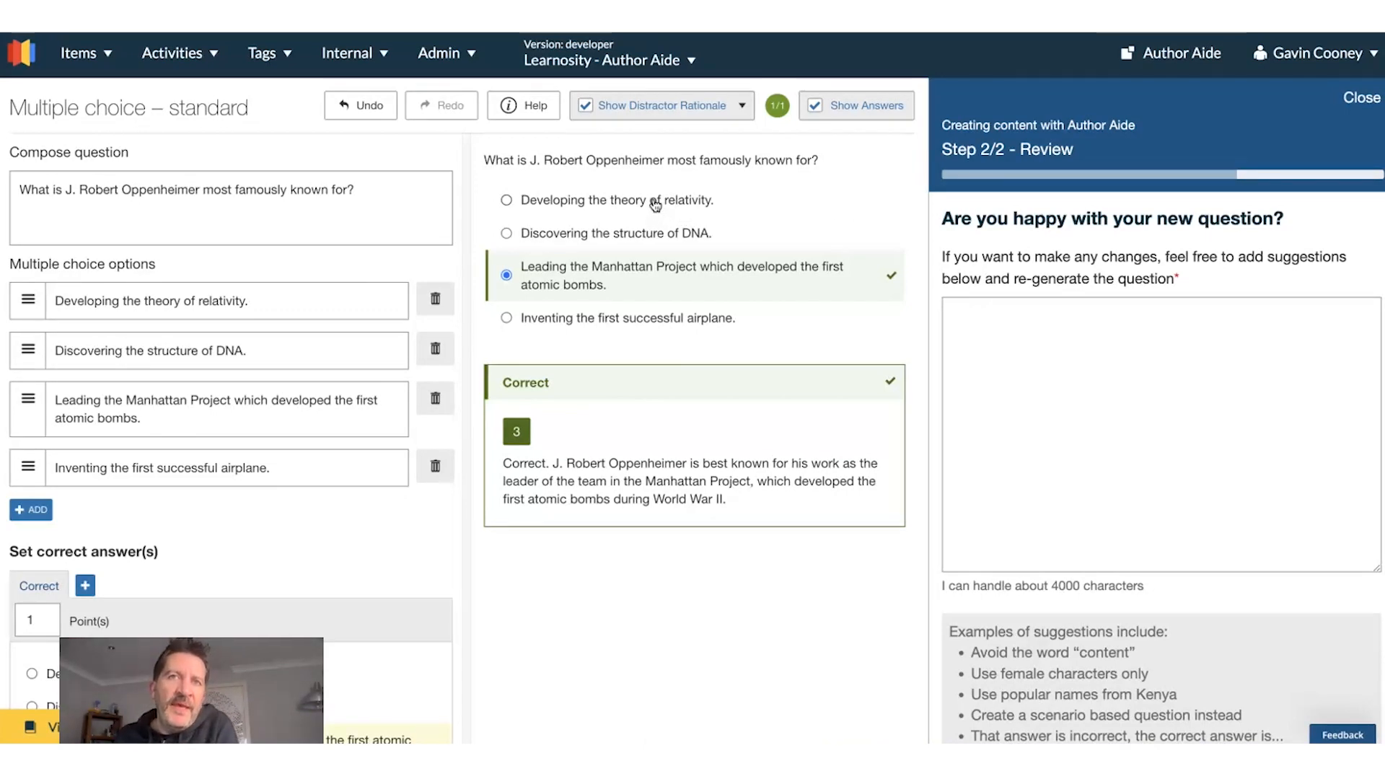
- Select the DNA distractor, then the Manhattan Project answer, to compare their feedback
{"action": "left_click", "coordinate": [505, 233]}
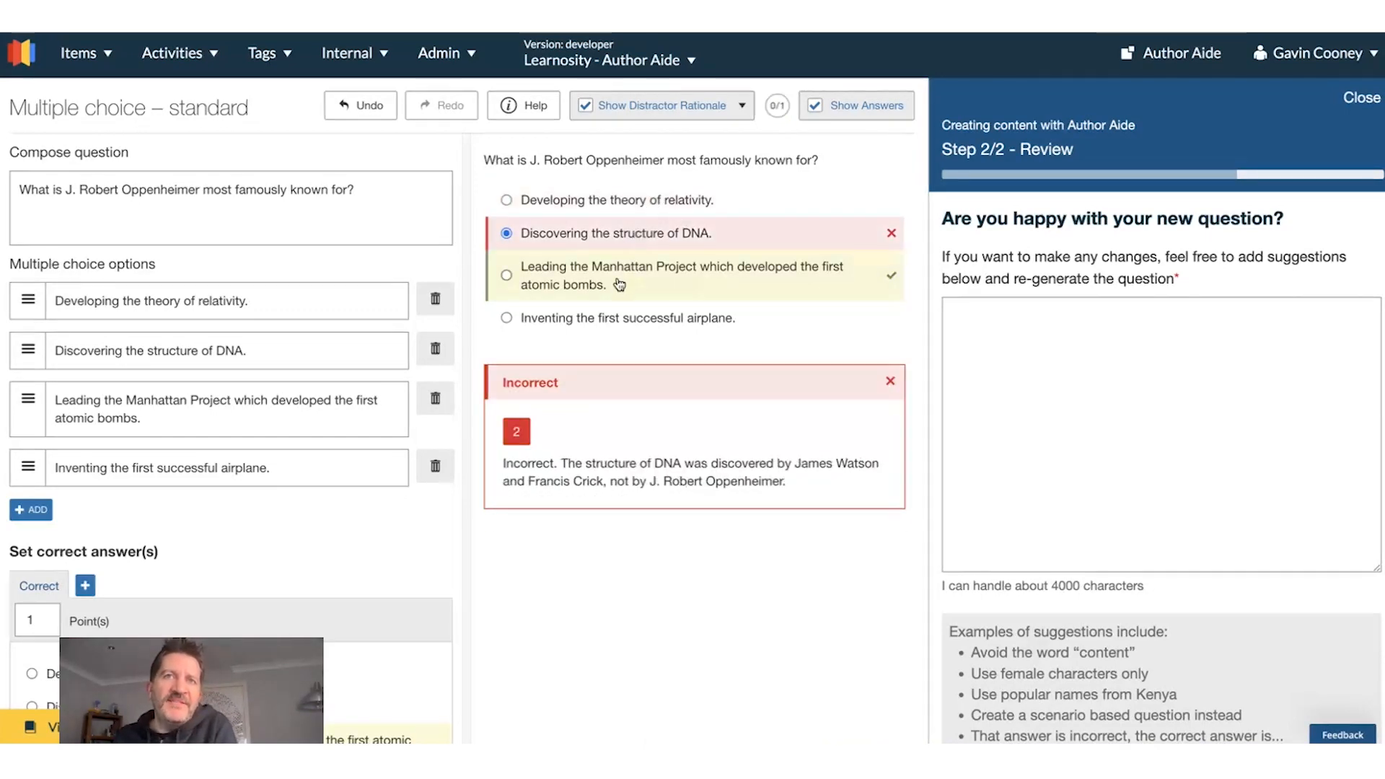
{"action": "left_click", "coordinate": [506, 317]}
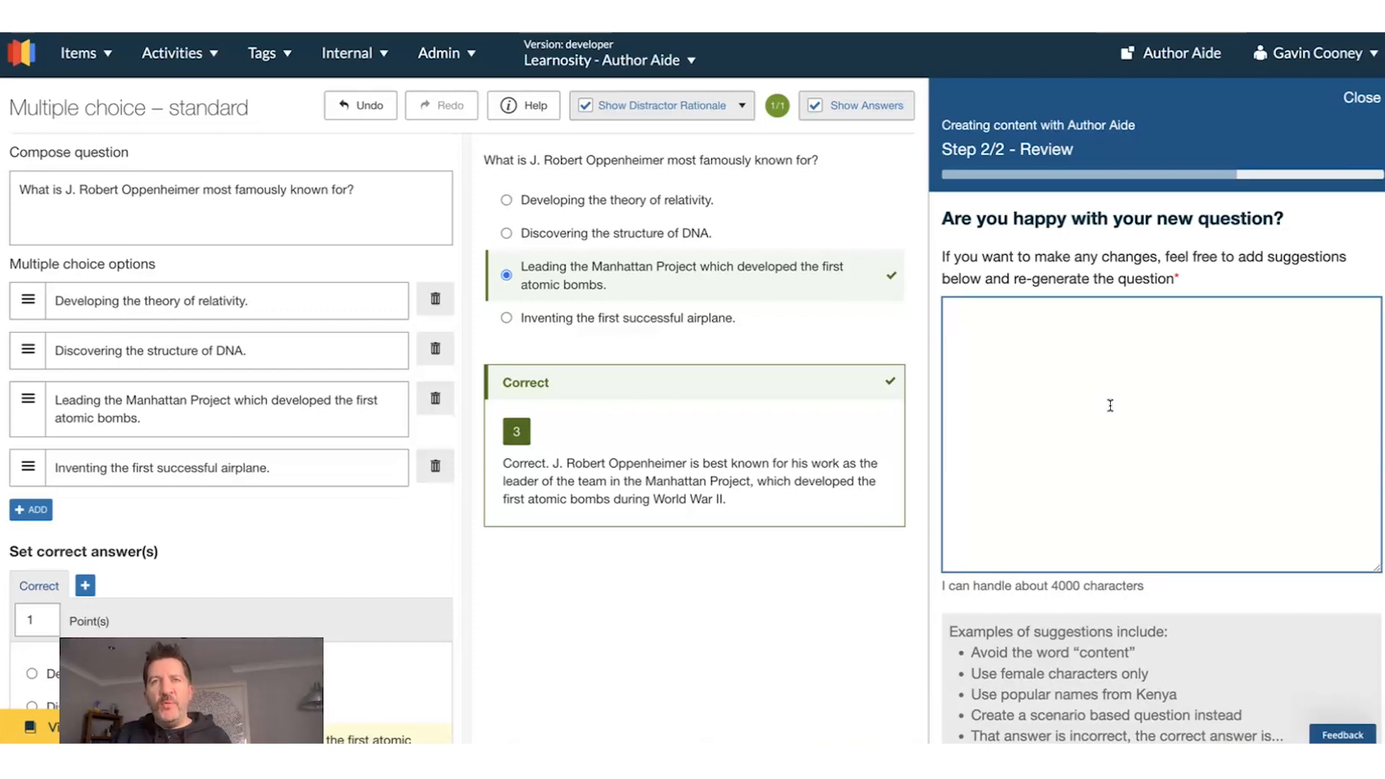
- Suggest a more analytical moral-quandary question about the atomic bomb and regenerate
{"action": "type", "text": "Make this"}
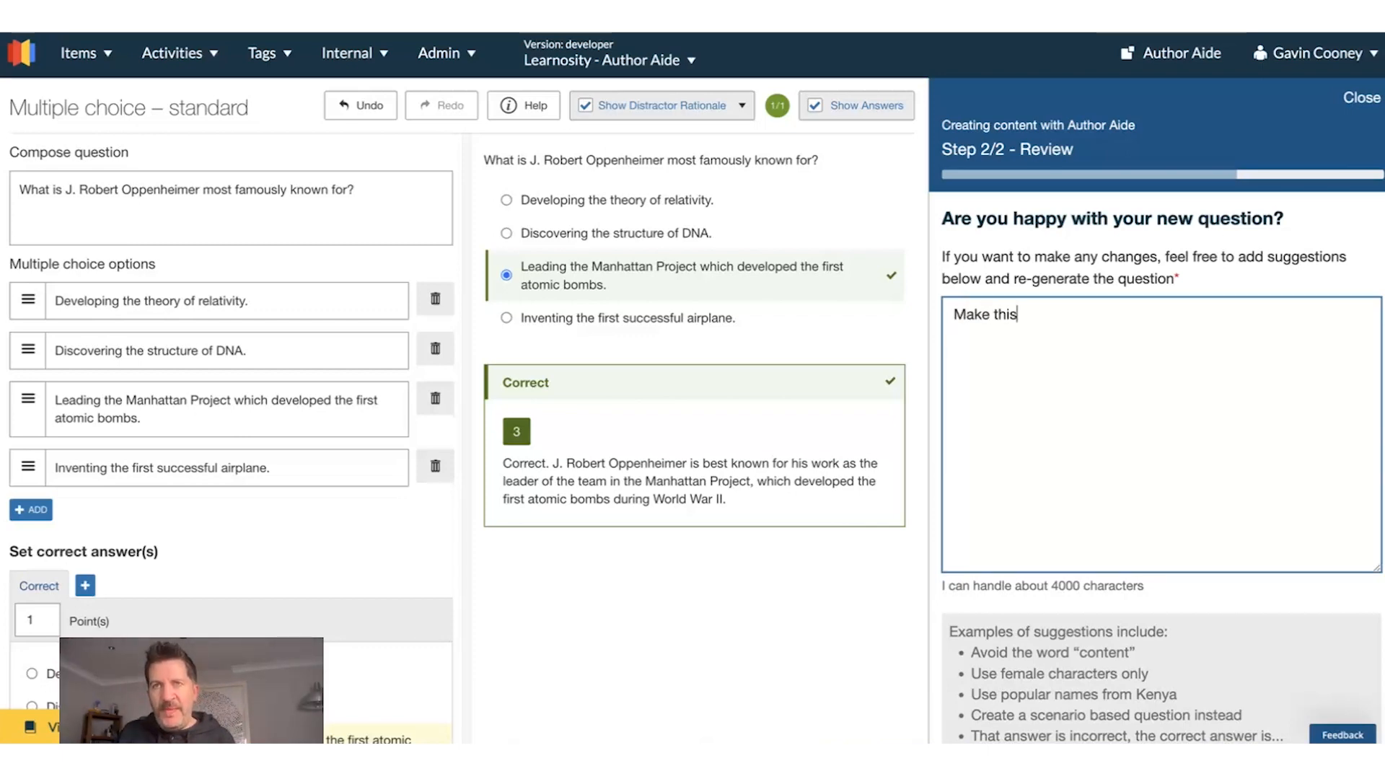
{"action": "type", "text": "a more analytical question just about the moral quandary of ww2 and the atomic bomb"}
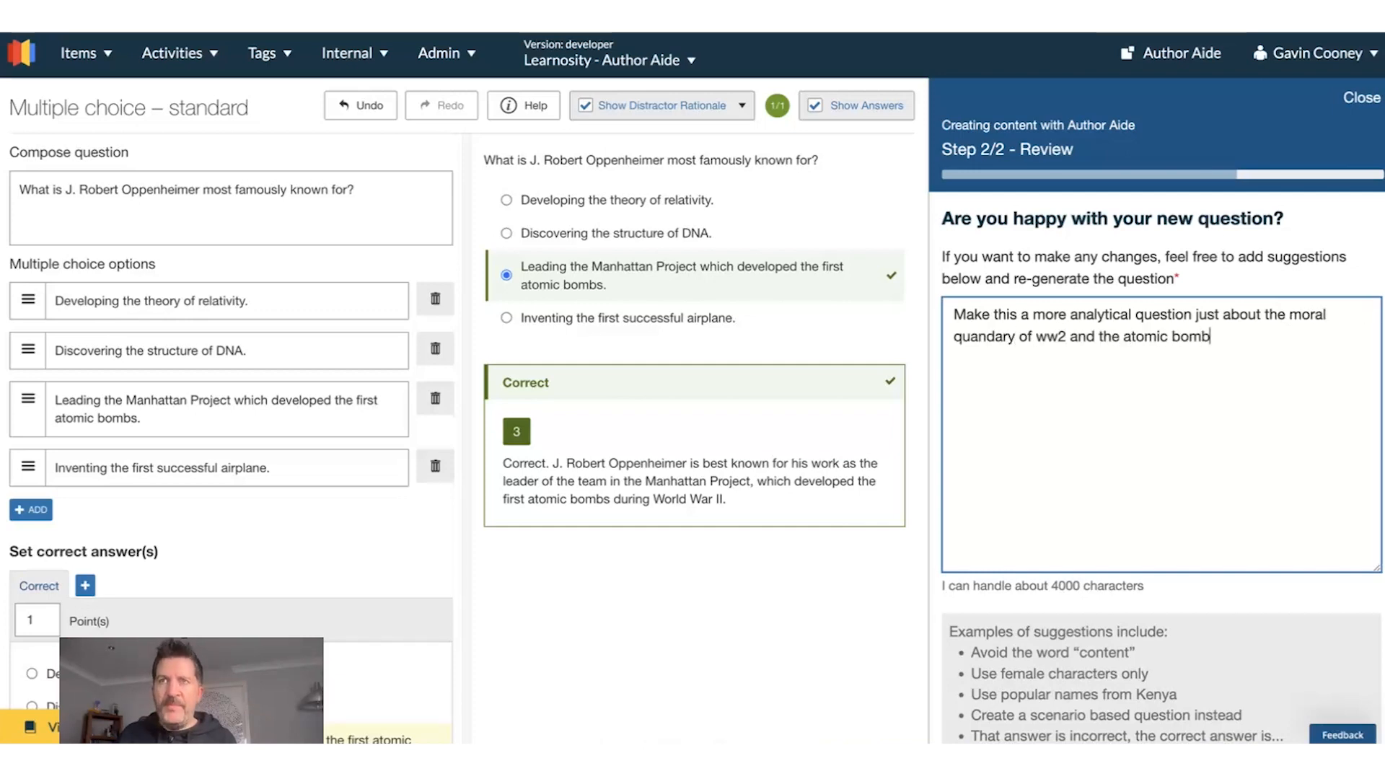
{"action": "mouse_move", "coordinate": [1174, 564]}
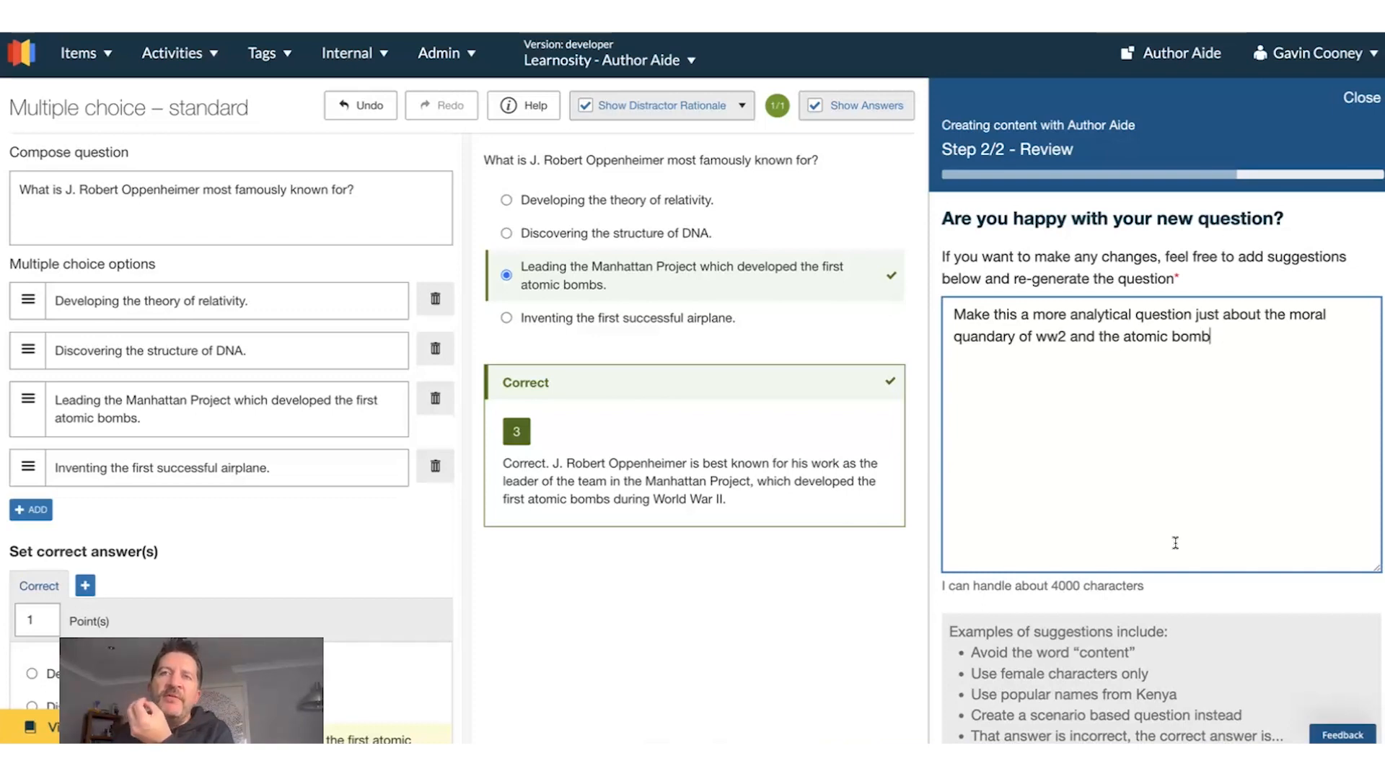
{"action": "scroll", "scroll_direction": "down", "scroll_amount": 3}
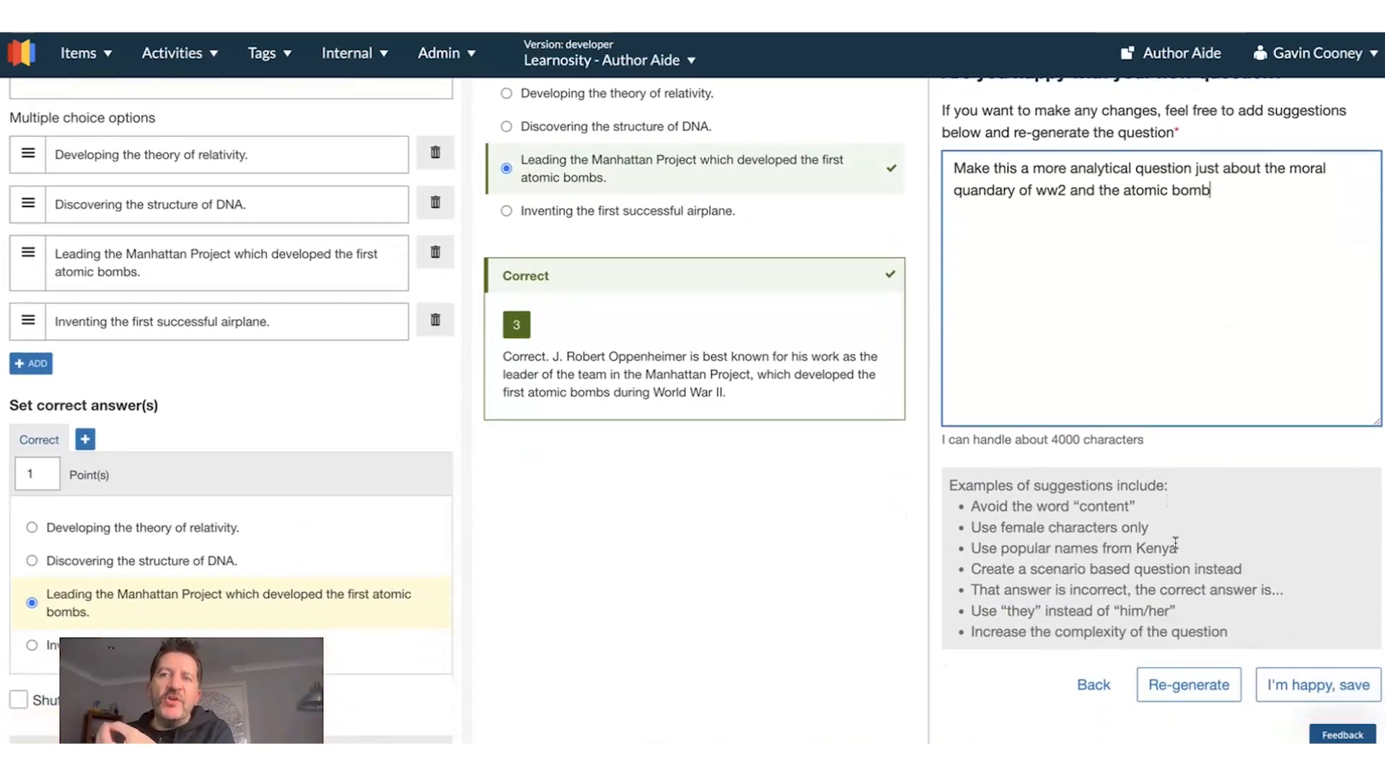
{"action": "left_click", "coordinate": [1189, 684]}
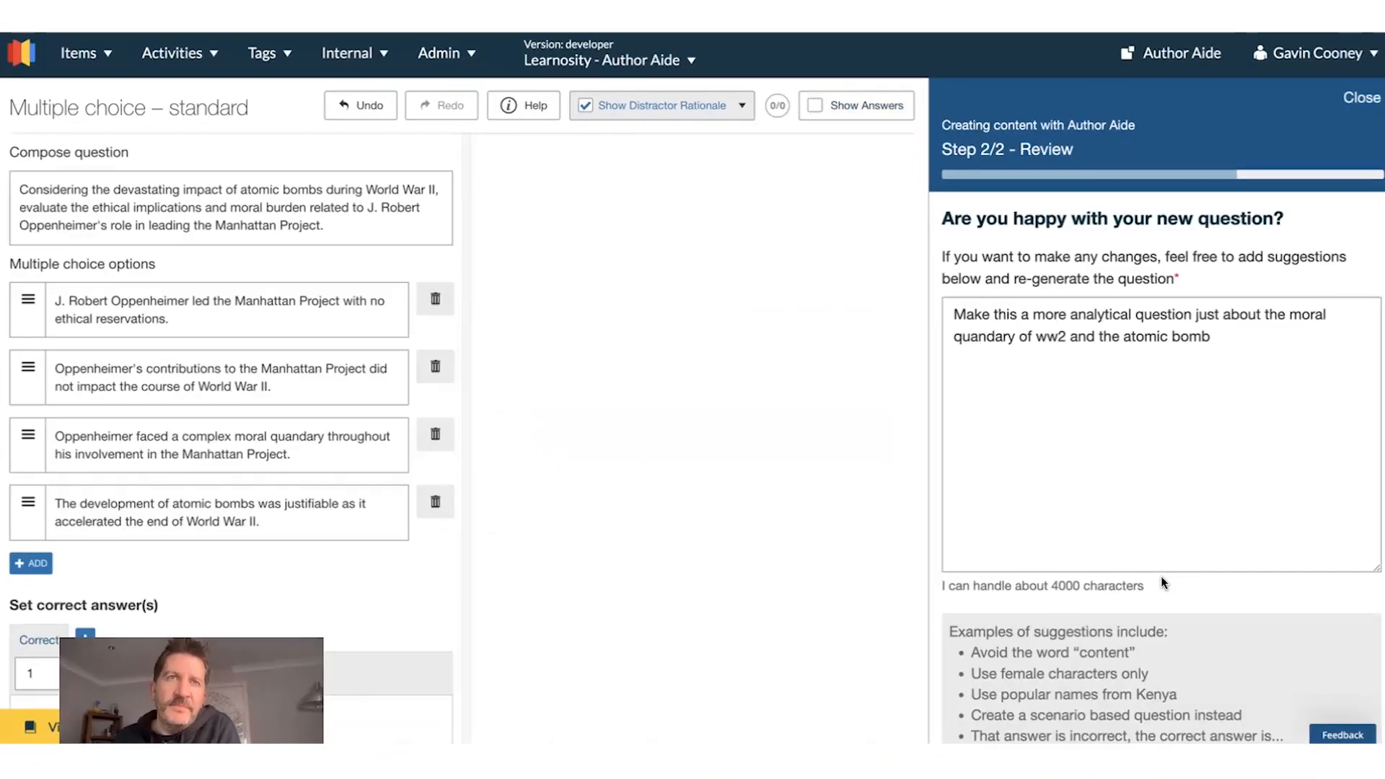
- Show answers, then read feedback for the justifiable-bombs, no-impact and no-ethical-reservations options
{"action": "left_click", "coordinate": [813, 106]}
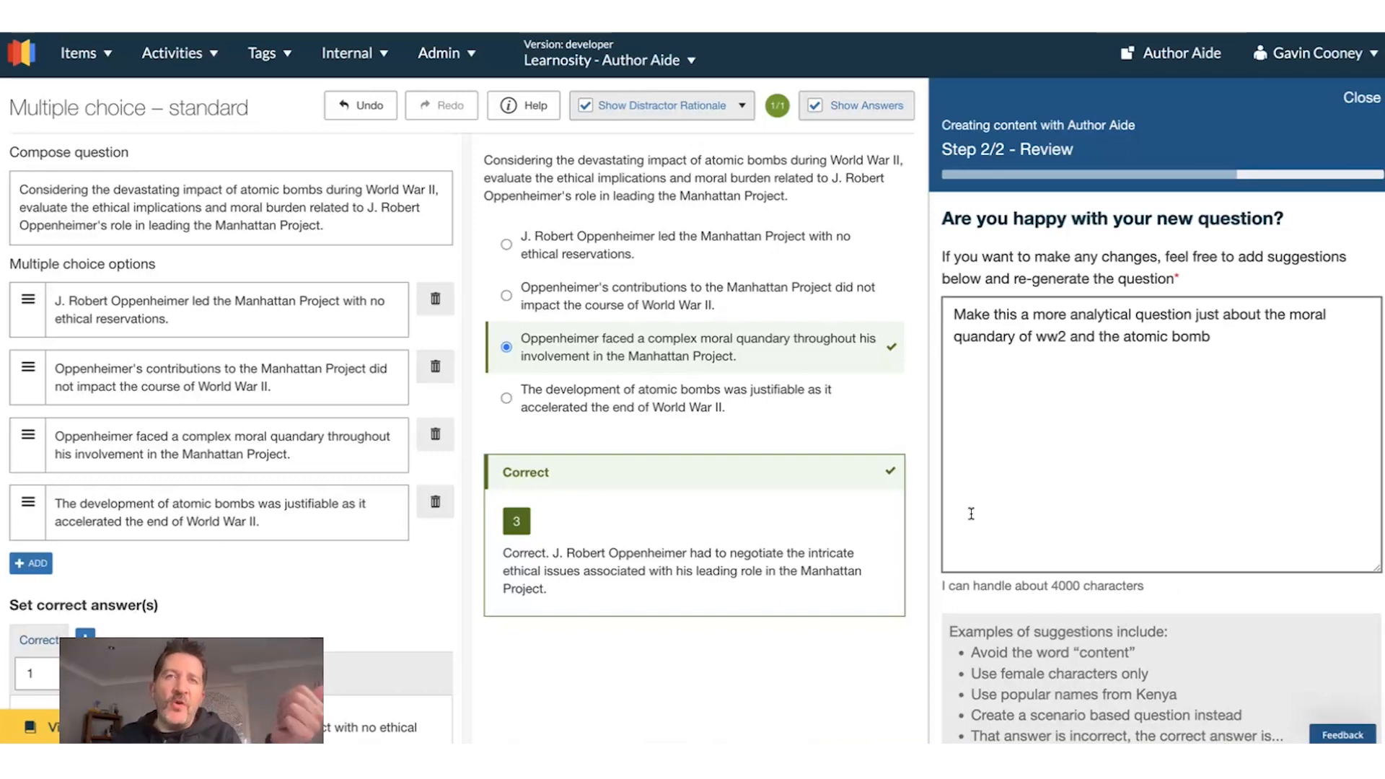
{"action": "mouse_move", "coordinate": [728, 423]}
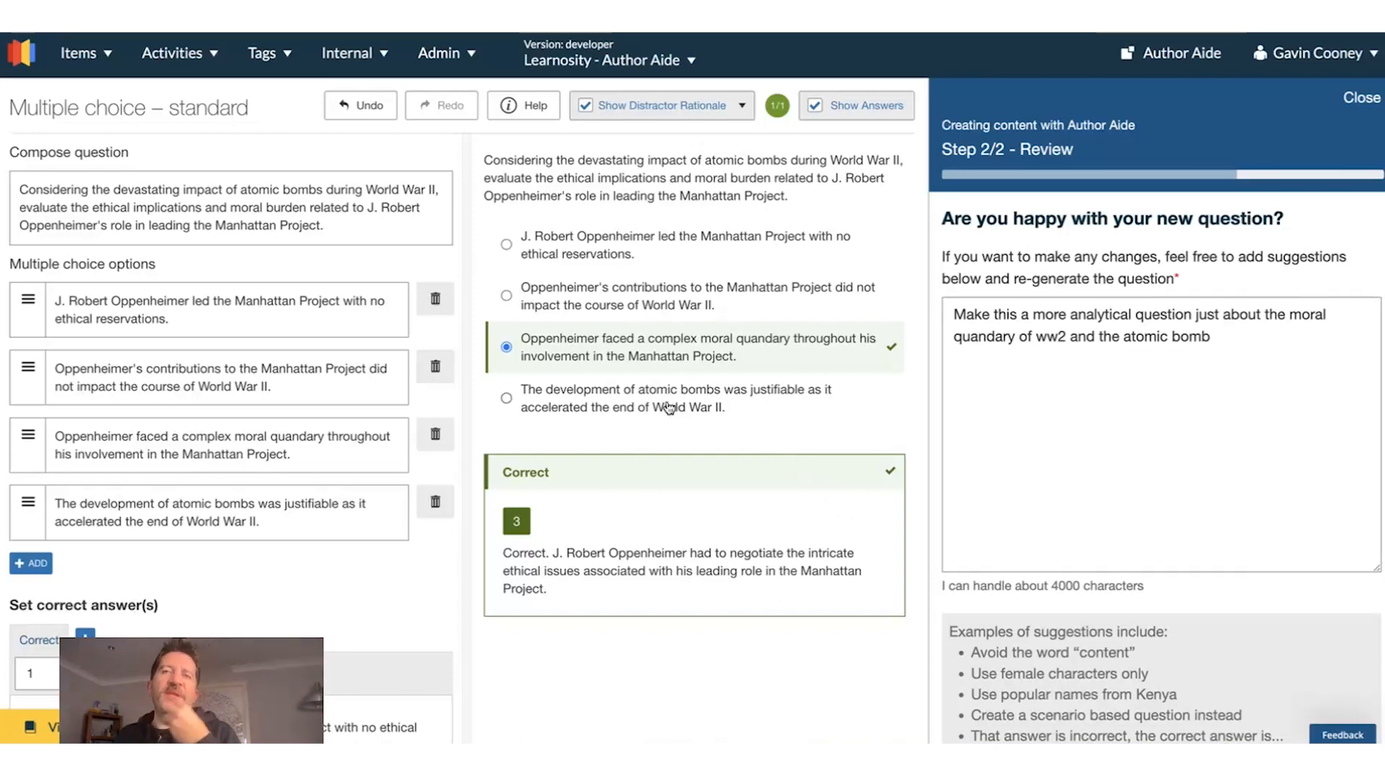
{"action": "left_click", "coordinate": [505, 398]}
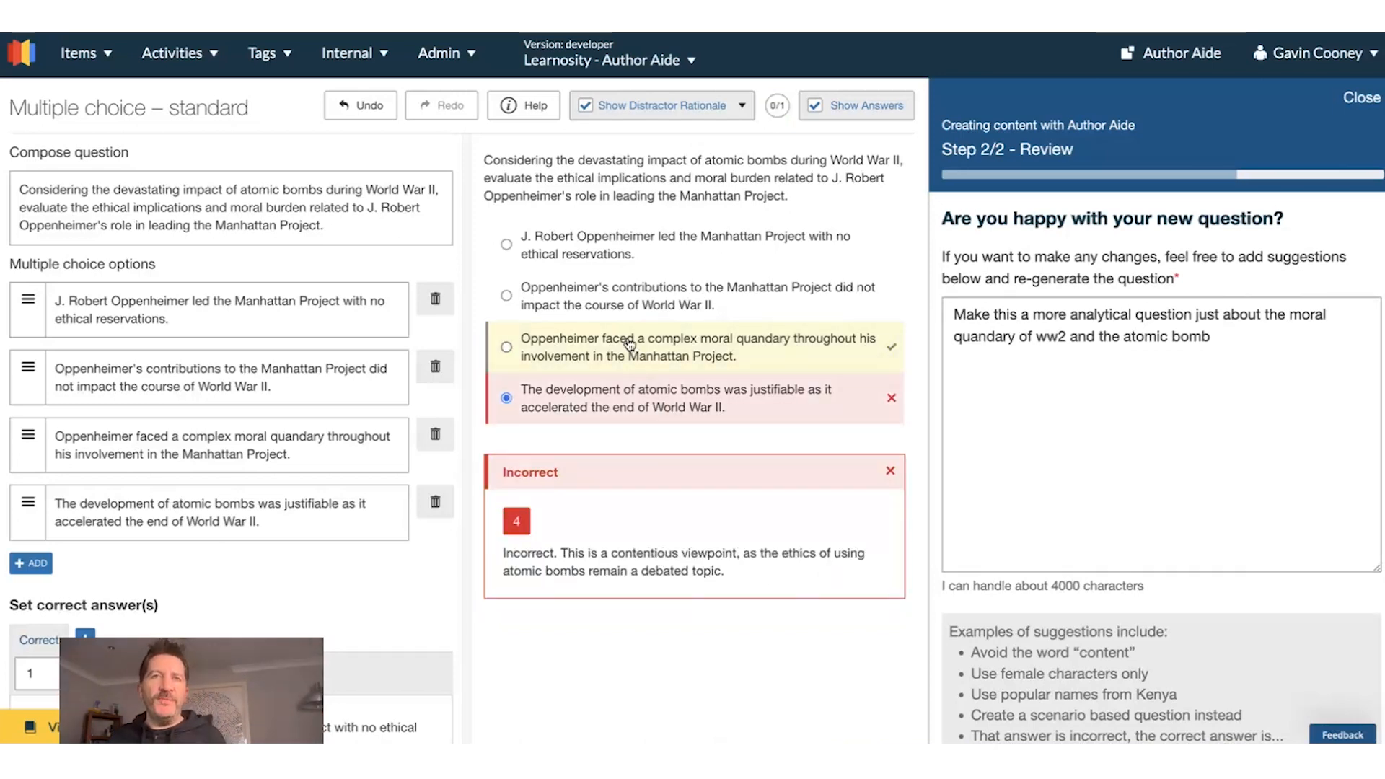
{"action": "left_click", "coordinate": [506, 295]}
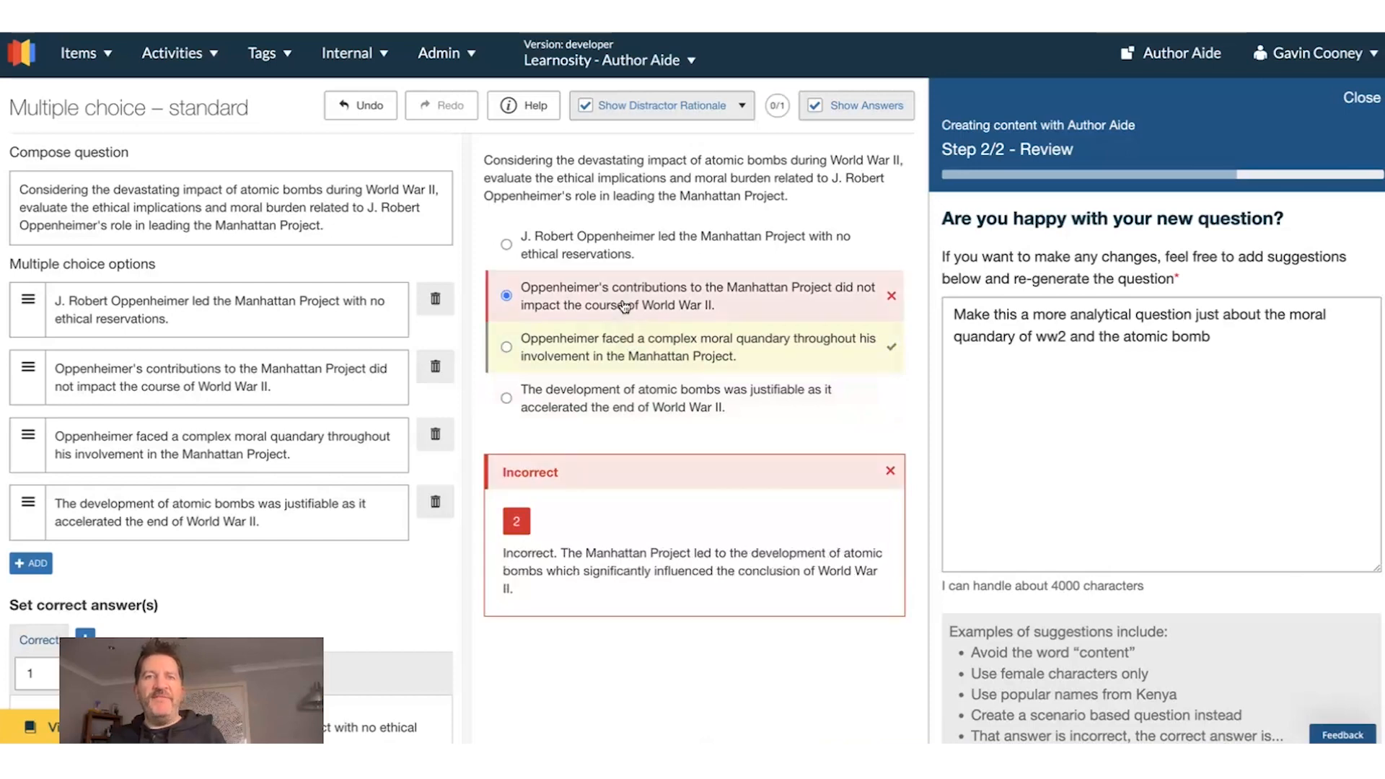
{"action": "left_click", "coordinate": [507, 244]}
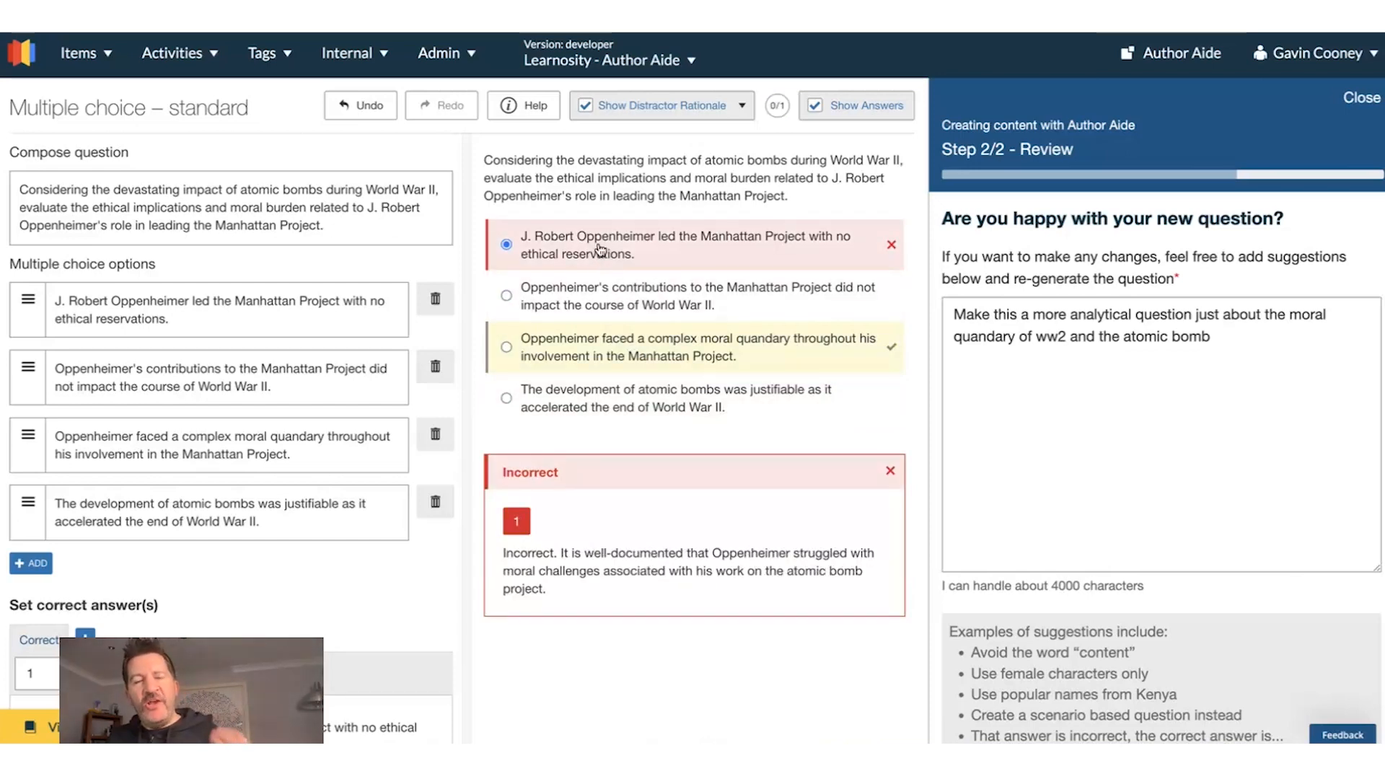